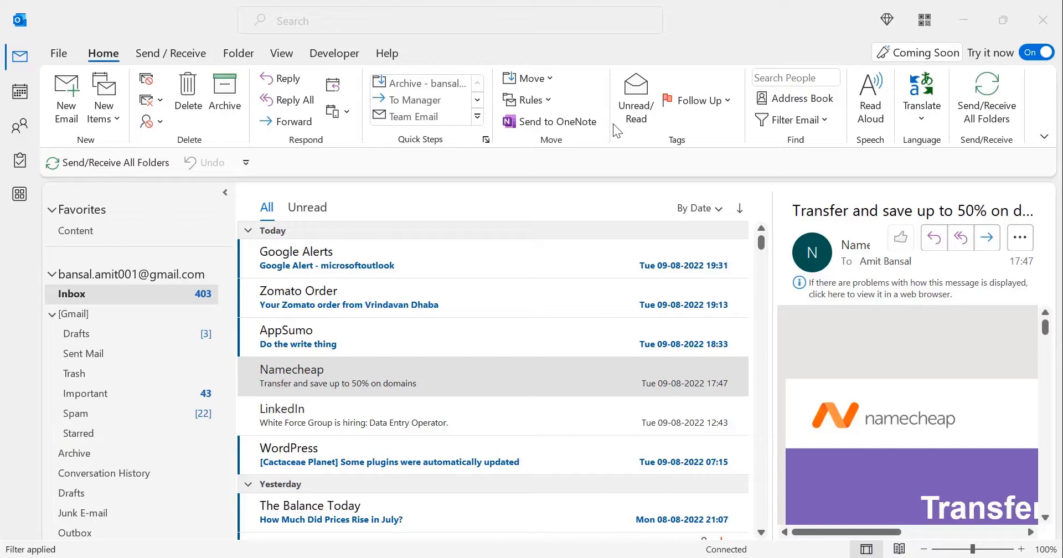
mouse_move(618, 127)
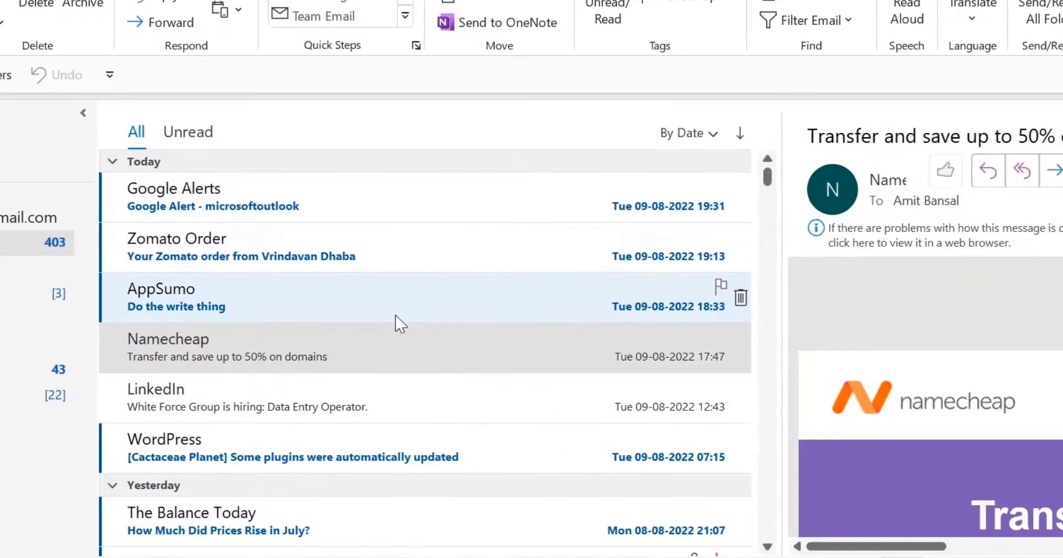
mouse_move(597, 203)
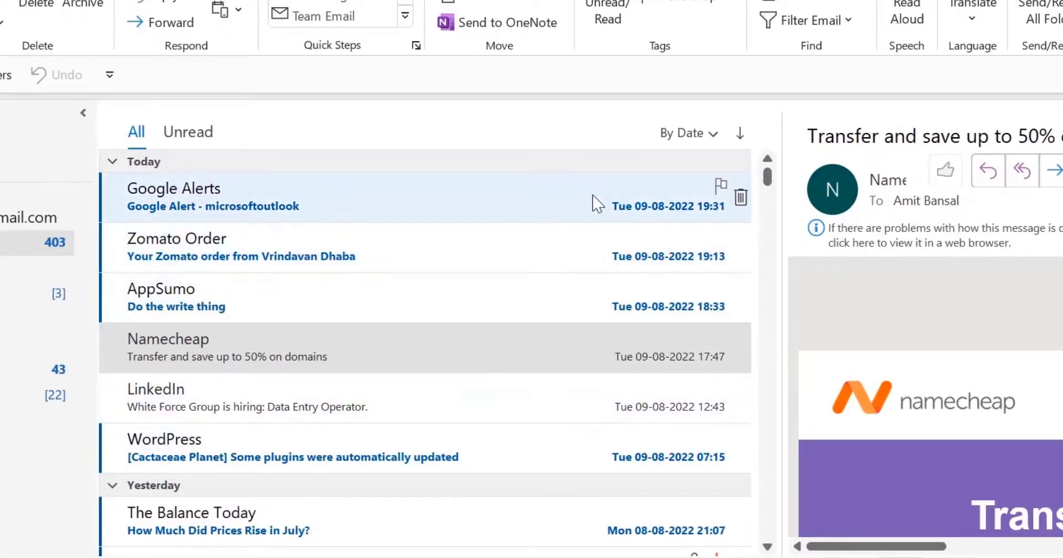
mouse_move(673, 191)
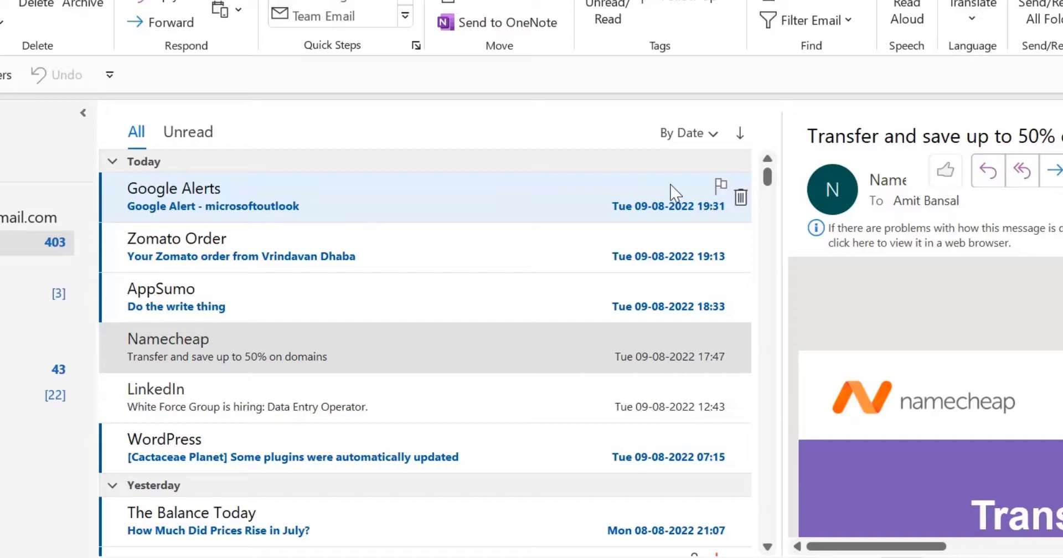
mouse_move(624, 296)
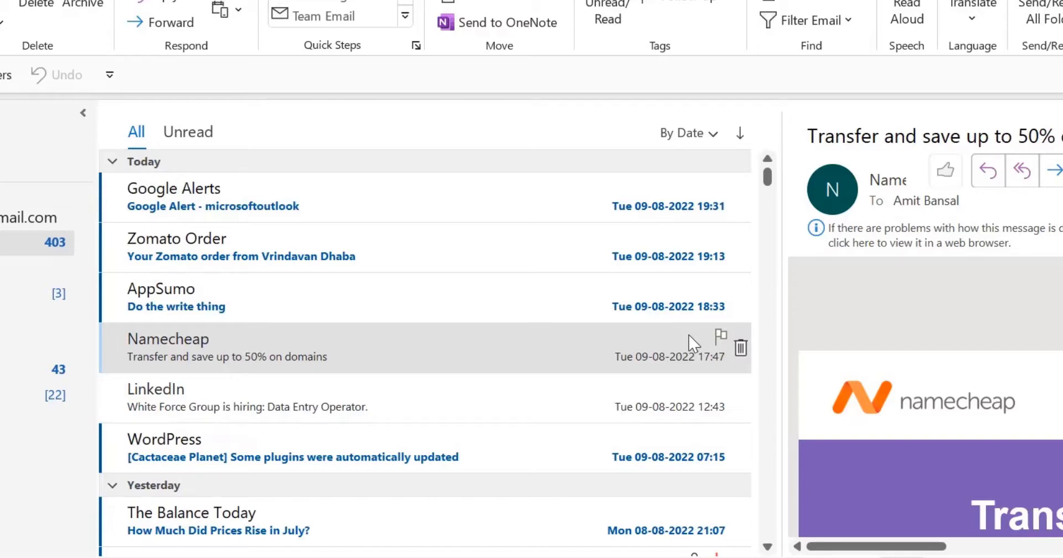
mouse_move(682, 374)
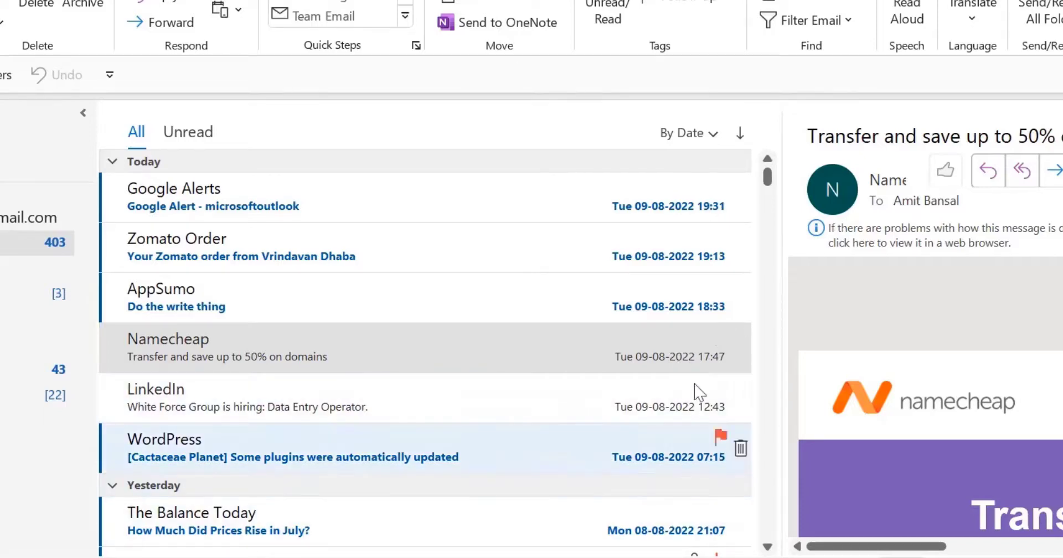
- Collapse the Today, Yesterday and Last Week date groups in the inbox
click(112, 161)
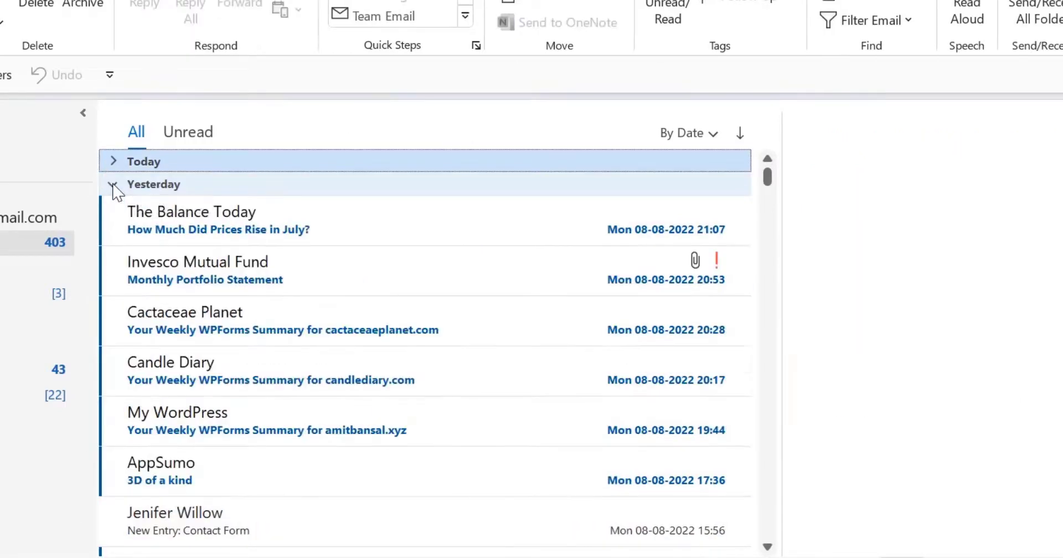
click(113, 160)
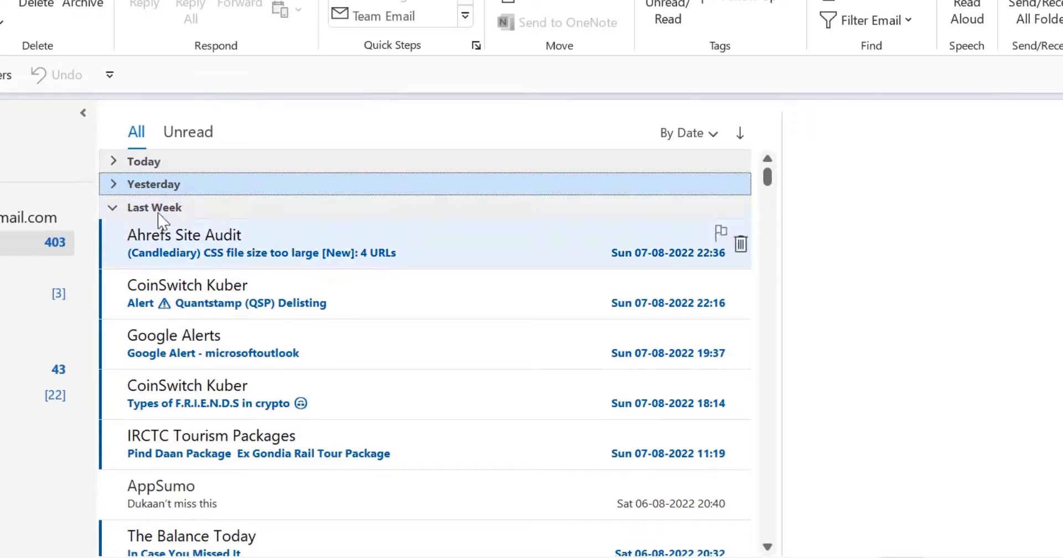
click(113, 208)
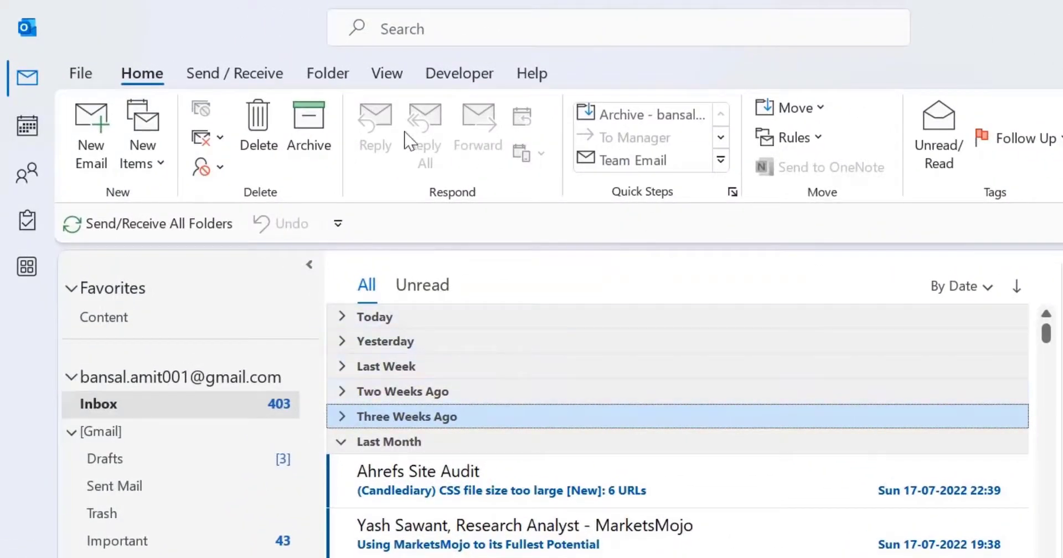
- Collapse every inbox date group with the View tab's Collapse All Groups
click(386, 73)
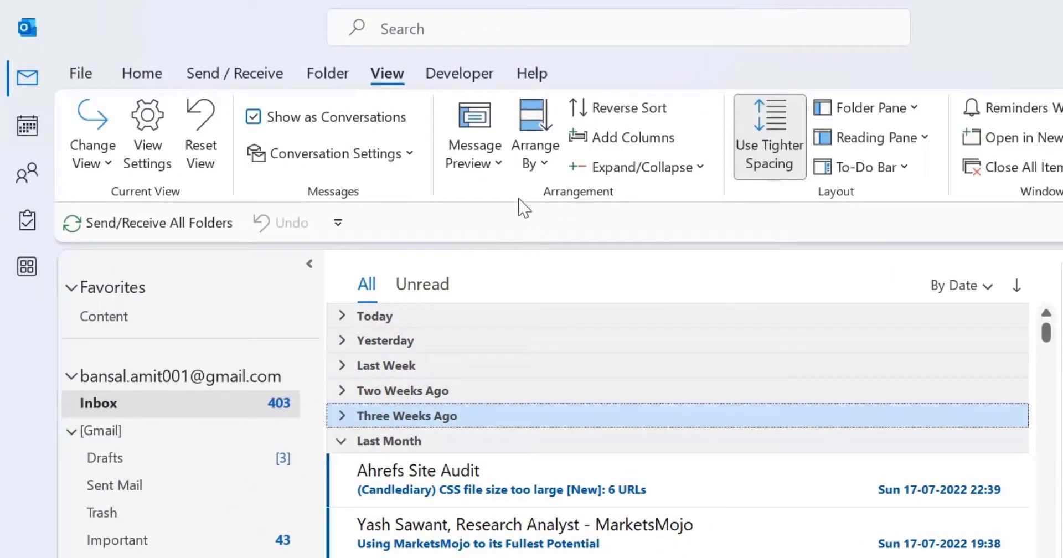
mouse_move(637, 166)
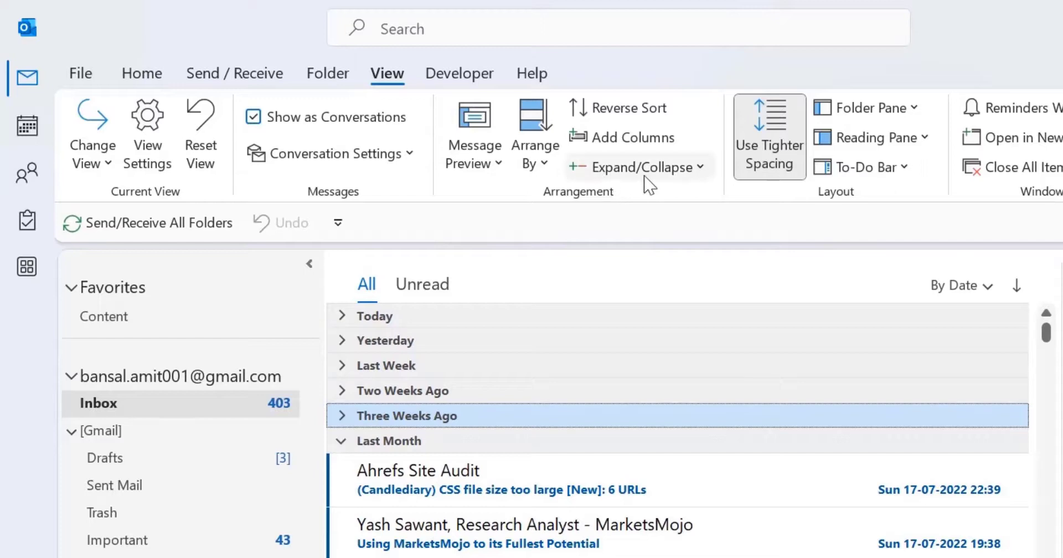
mouse_move(698, 170)
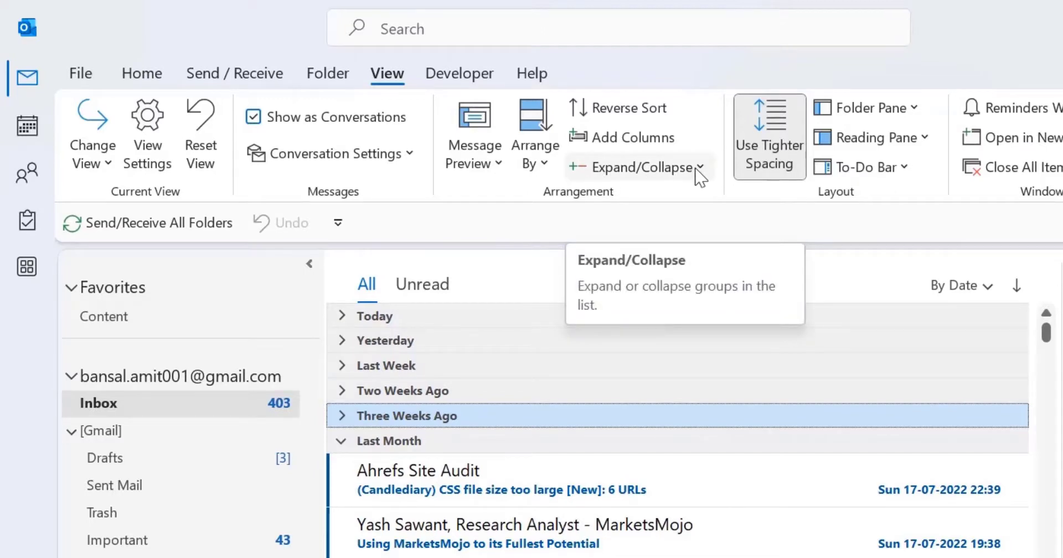
click(637, 166)
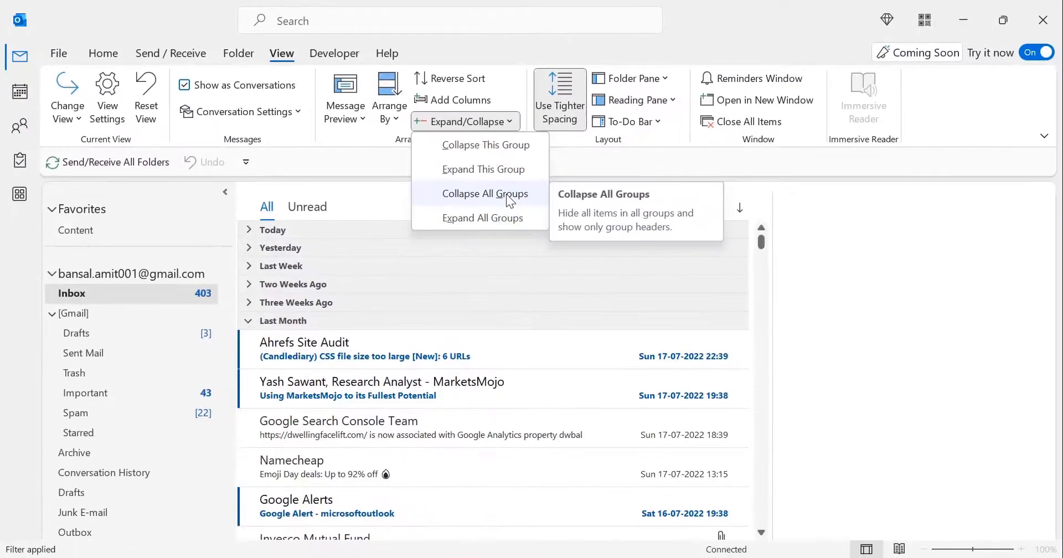
click(485, 193)
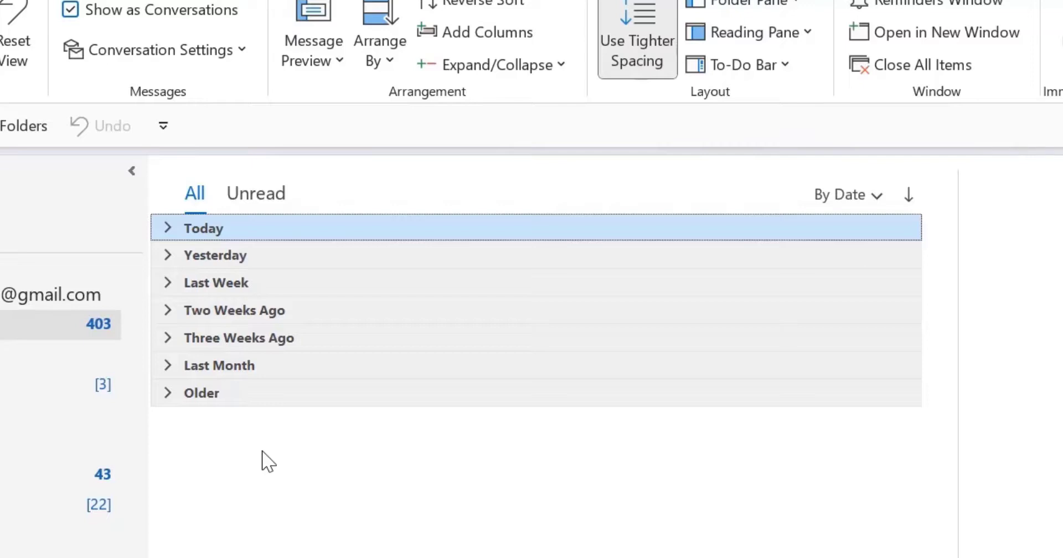
mouse_move(279, 339)
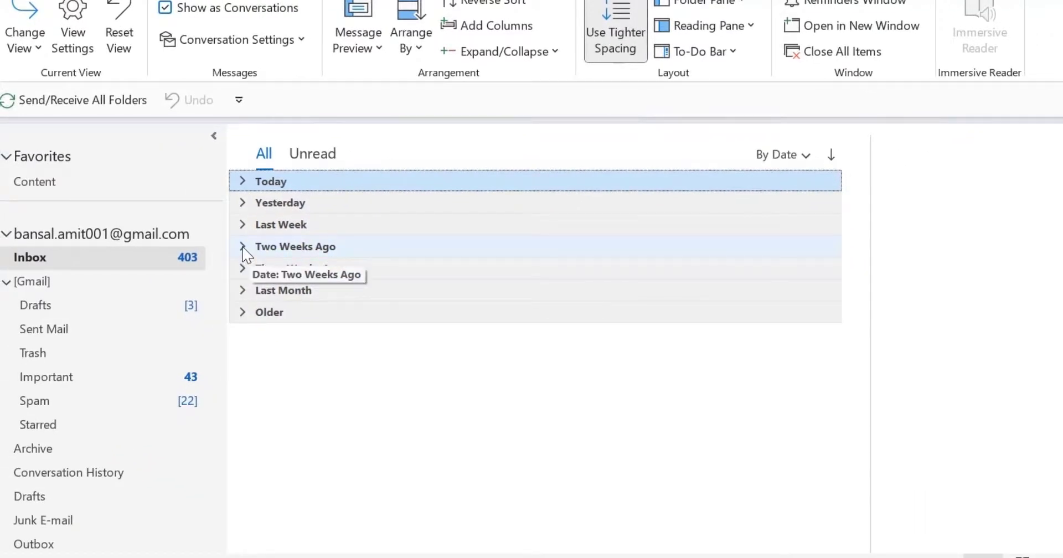
click(242, 246)
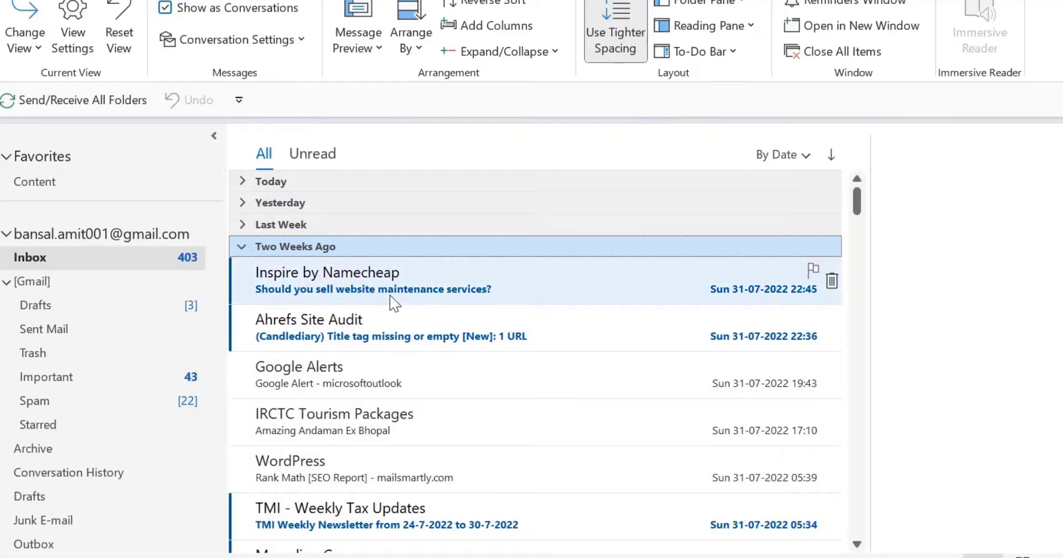
scroll(down, 3)
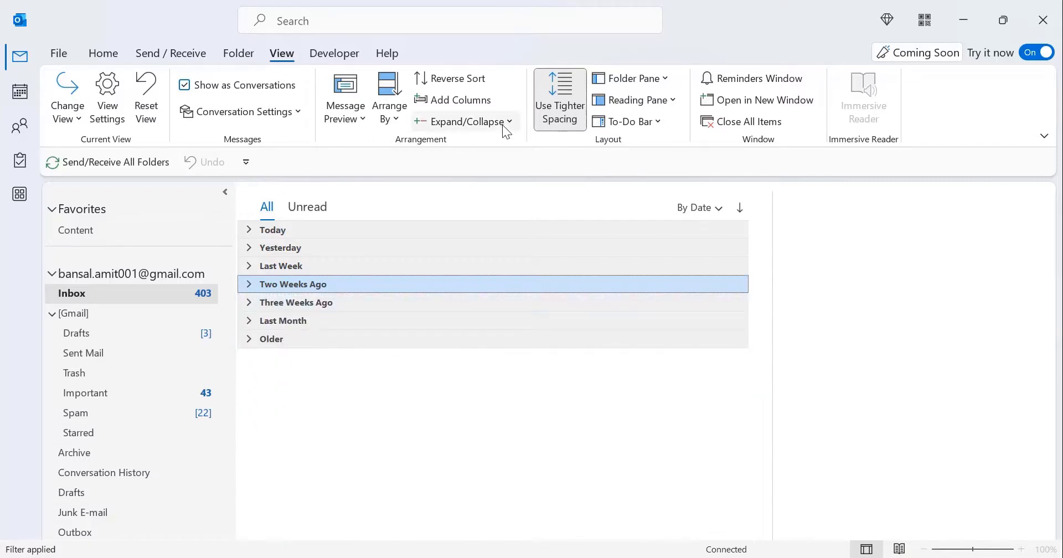
- Expand all date groups again, then read today's Google Alerts message and scroll the list
click(464, 121)
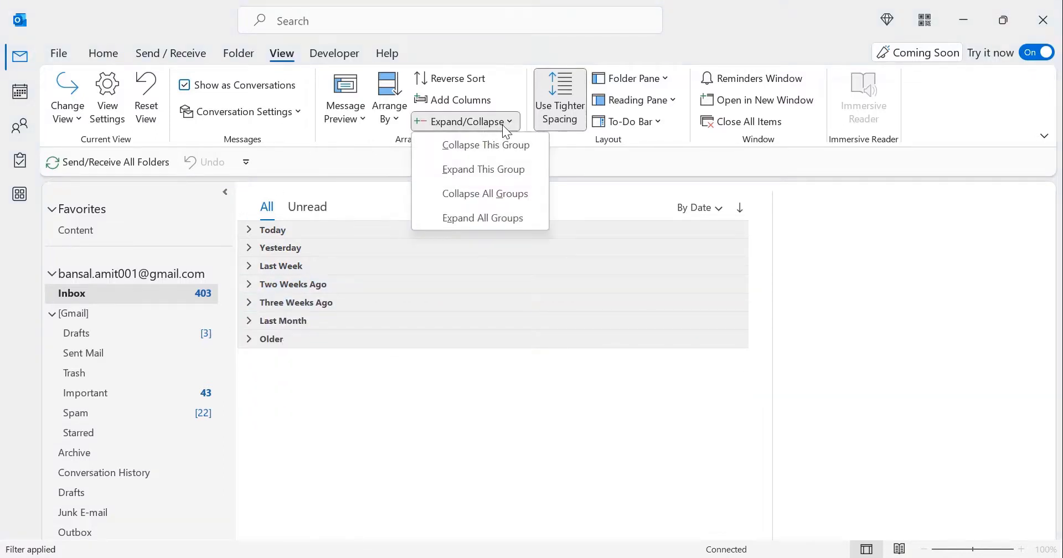
mouse_move(483, 194)
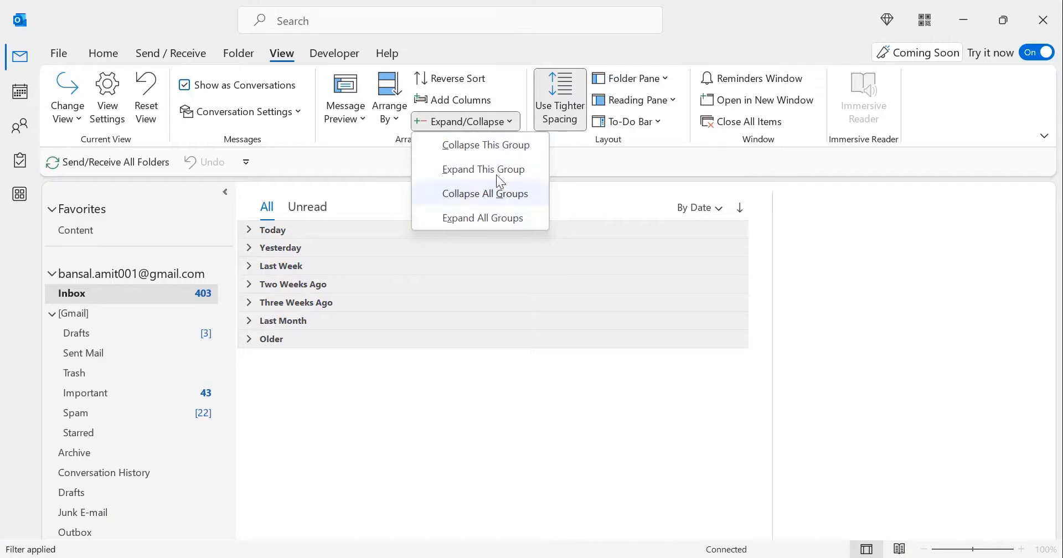
click(482, 217)
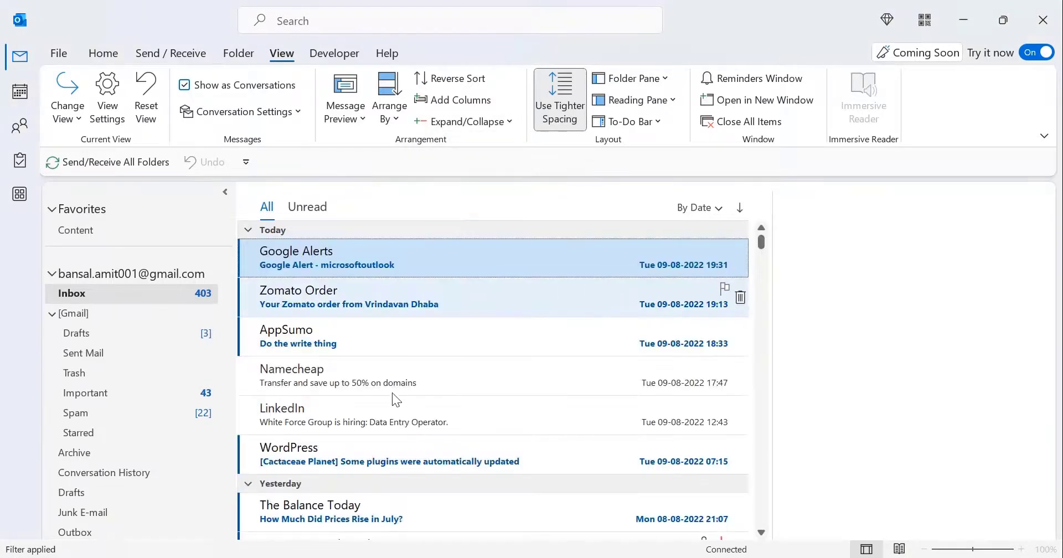
click(295, 257)
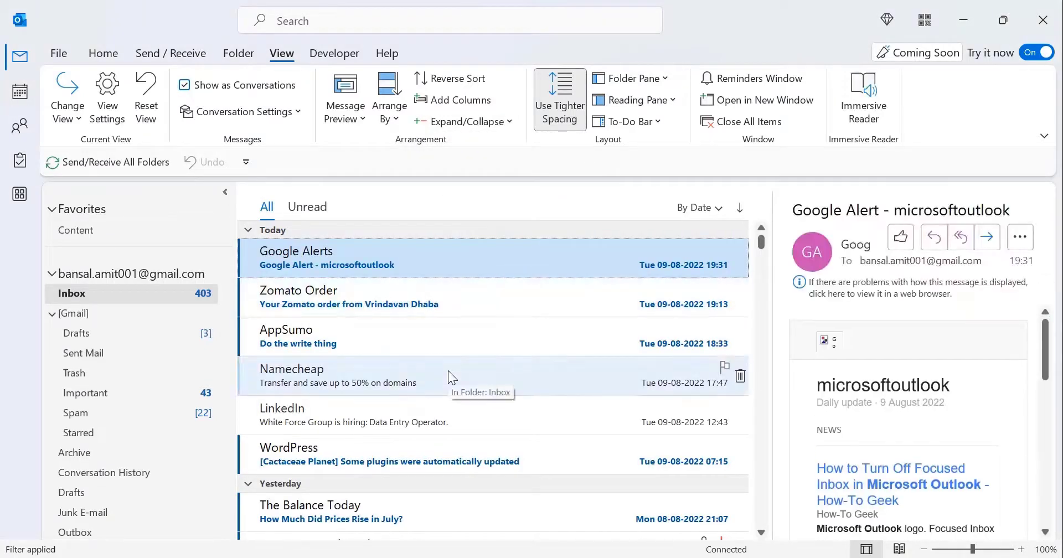
scroll(down, 3)
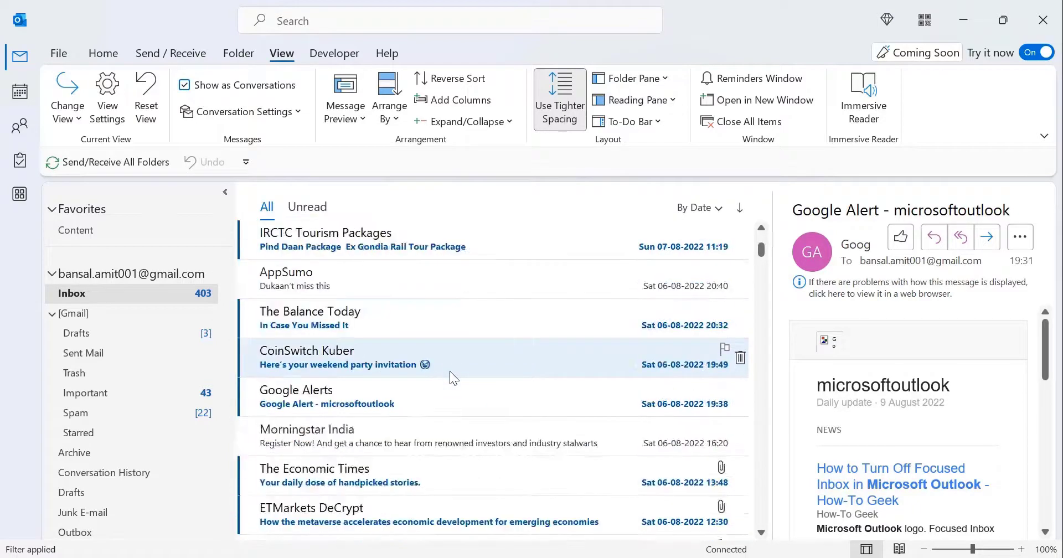
scroll(down, 3)
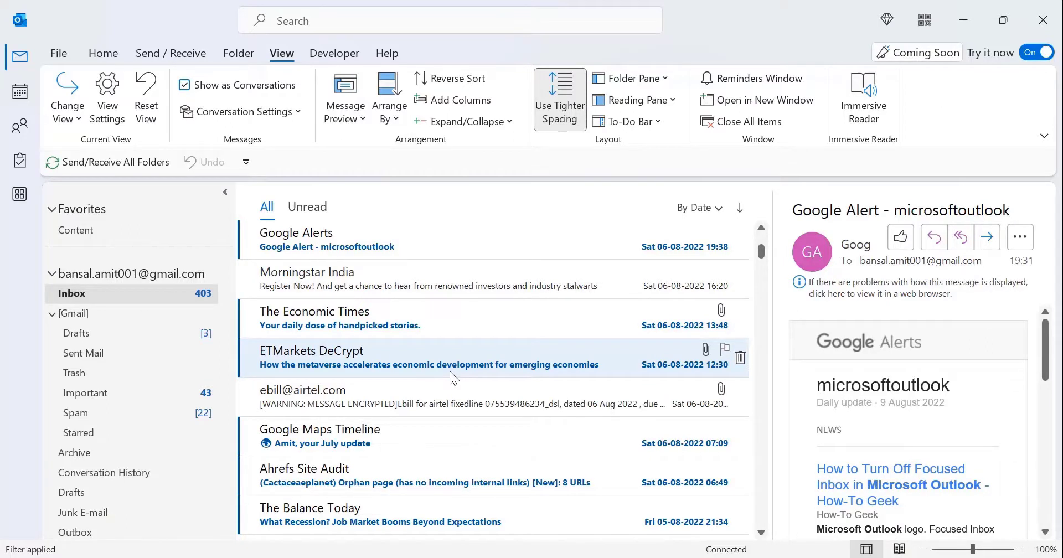
mouse_move(427, 395)
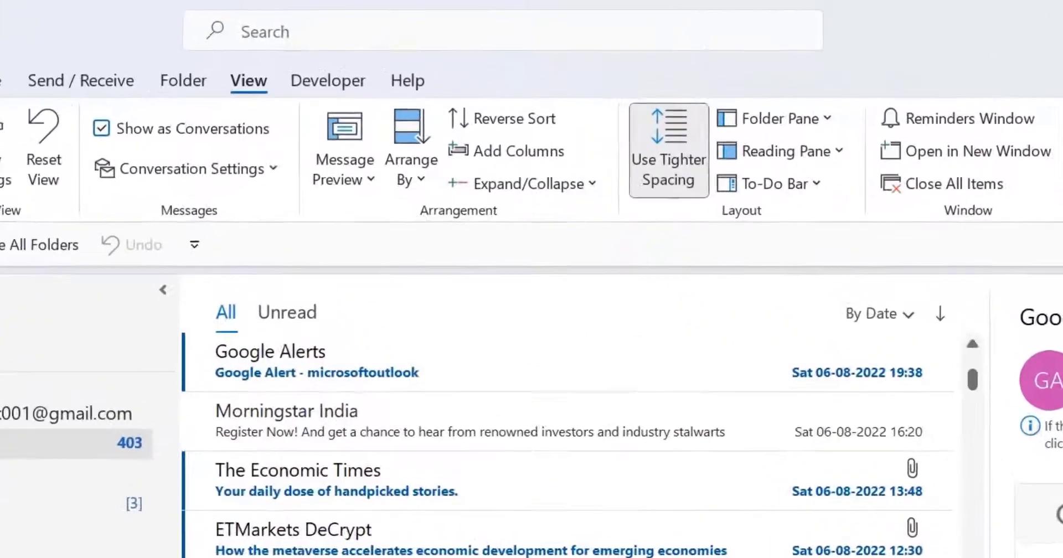
mouse_move(338, 41)
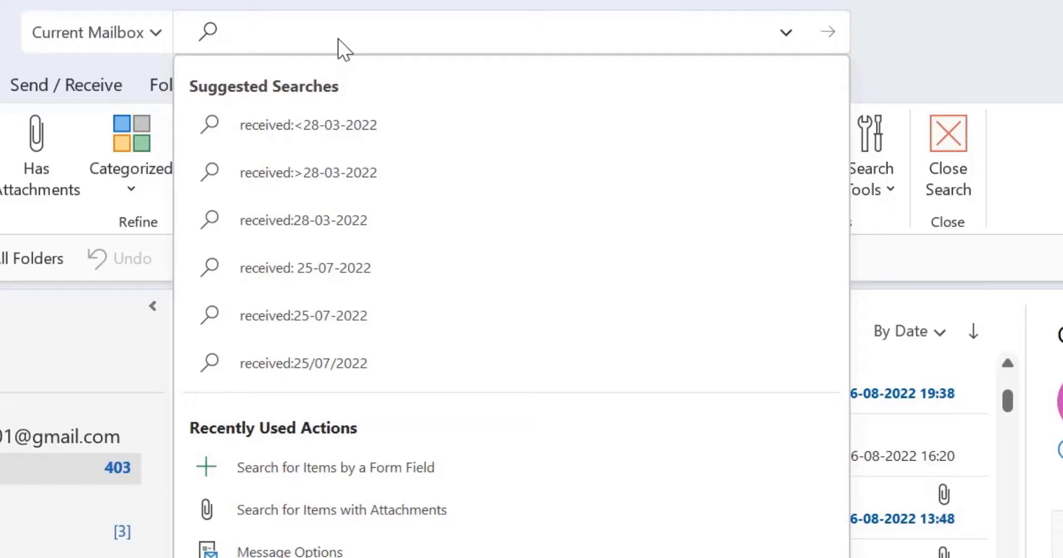
- Search the mailbox for mail received on 28-03-2022
text(received)
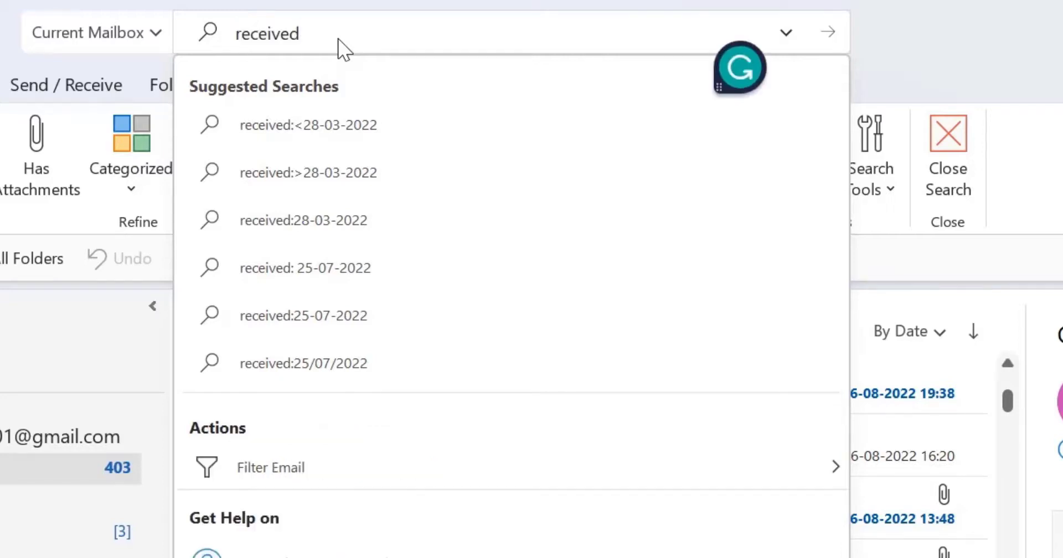
text(:28)
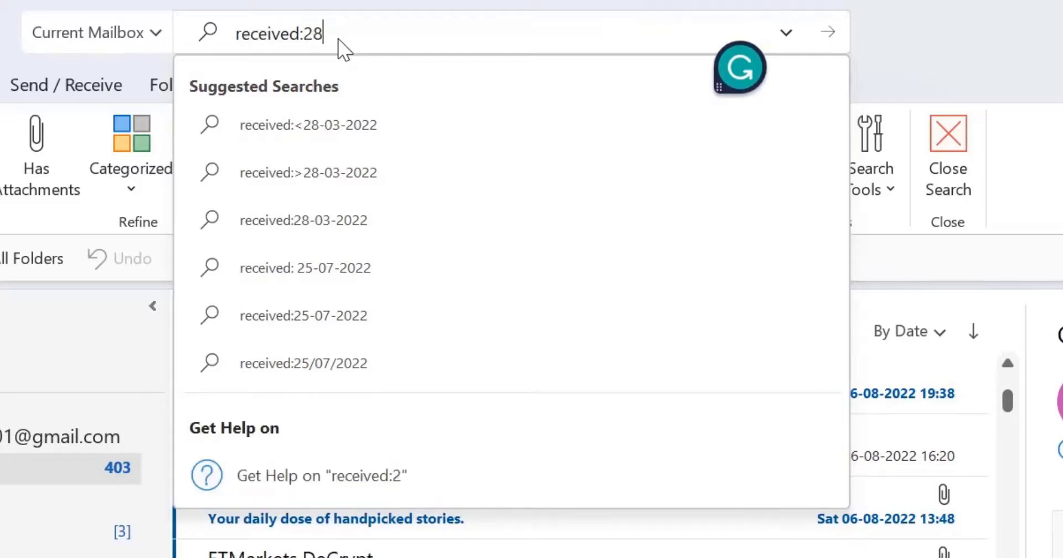
text(-)
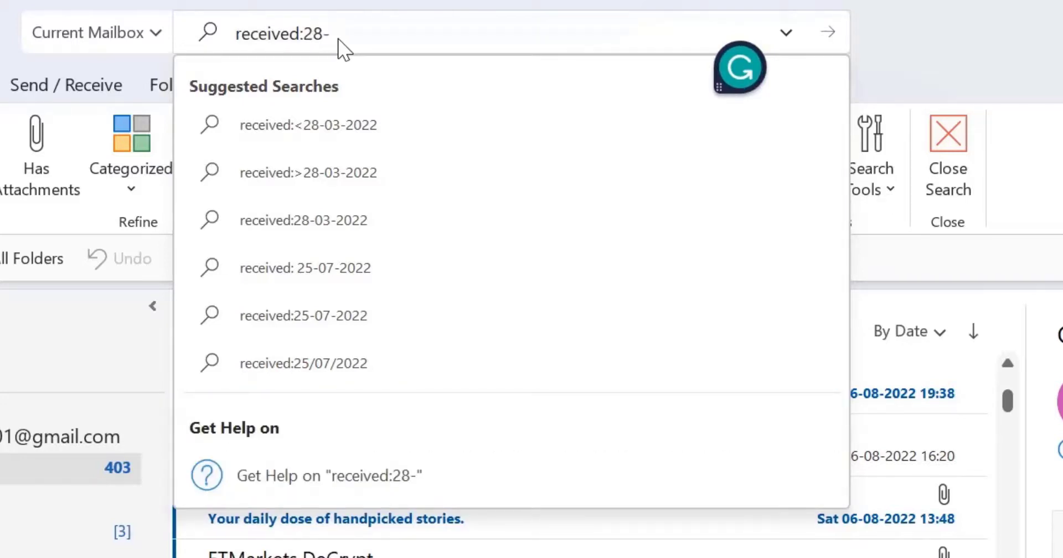
text(03-2)
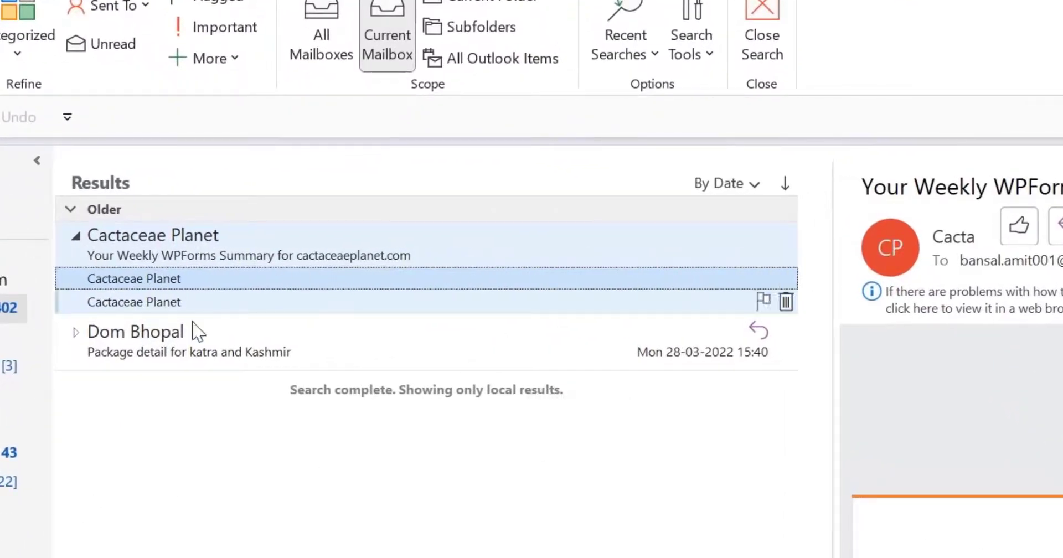
mouse_move(727, 373)
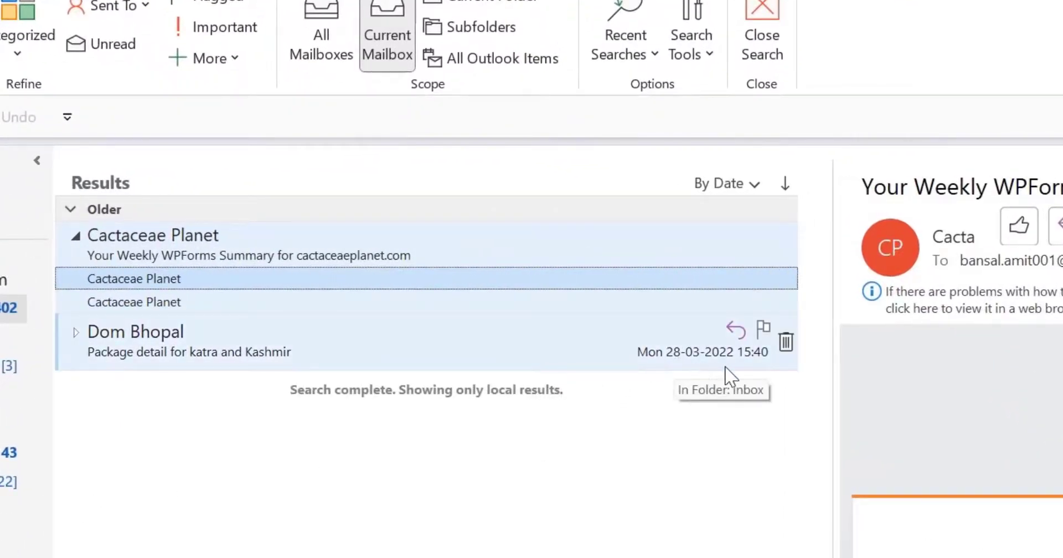
mouse_move(715, 385)
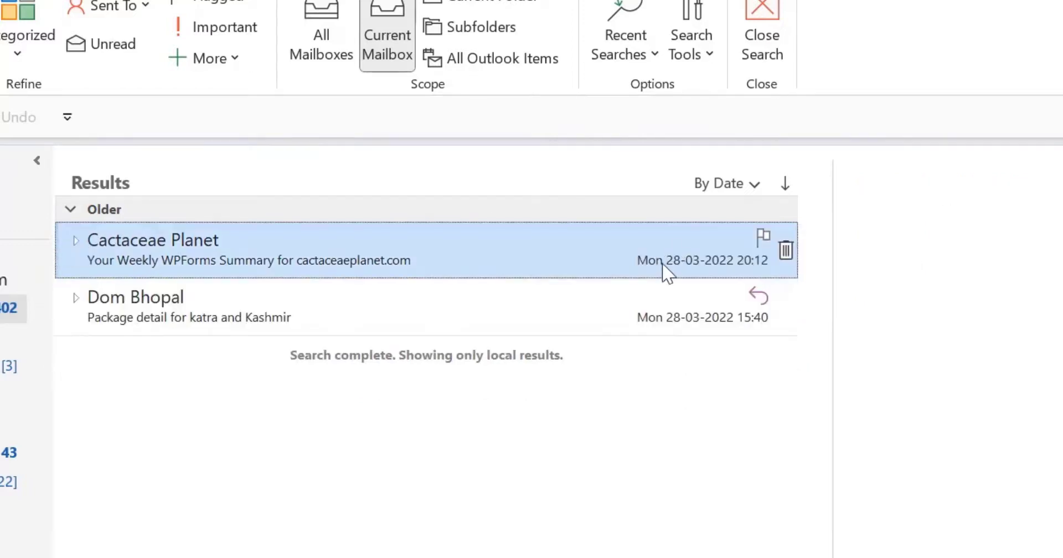
mouse_move(713, 271)
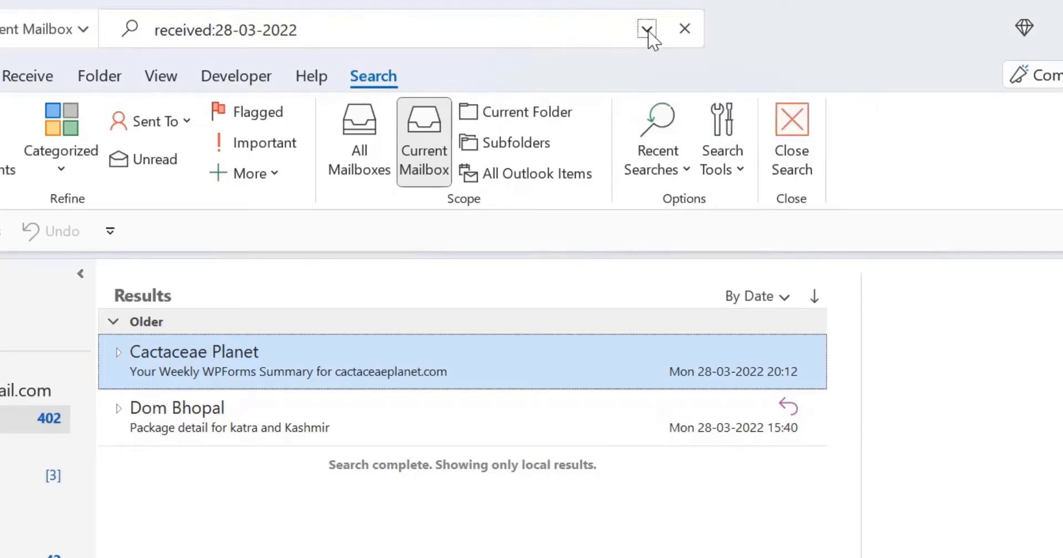
mouse_move(645, 29)
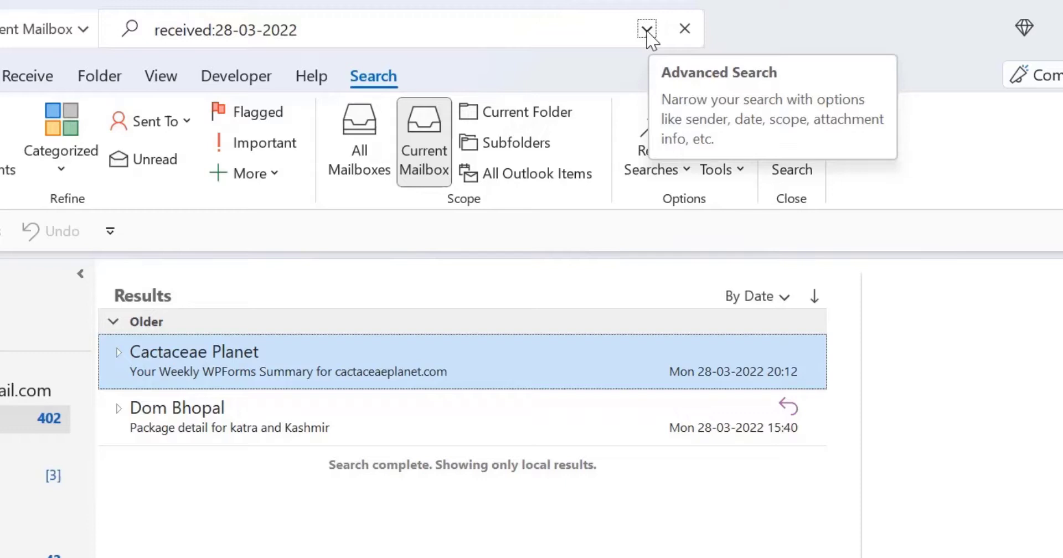
- In Advanced Search, set the Received start date to 1 January 2022
click(646, 29)
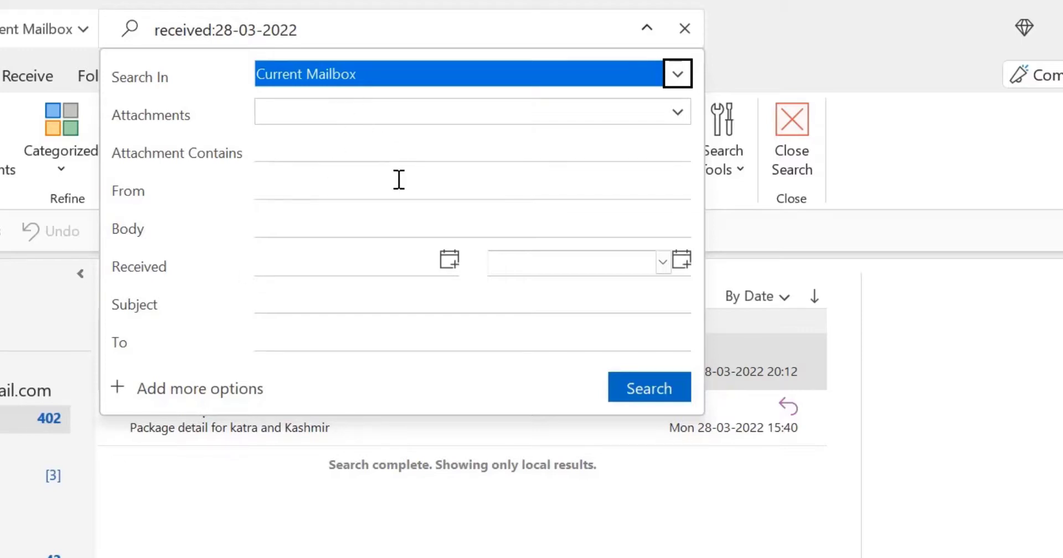
mouse_move(139, 266)
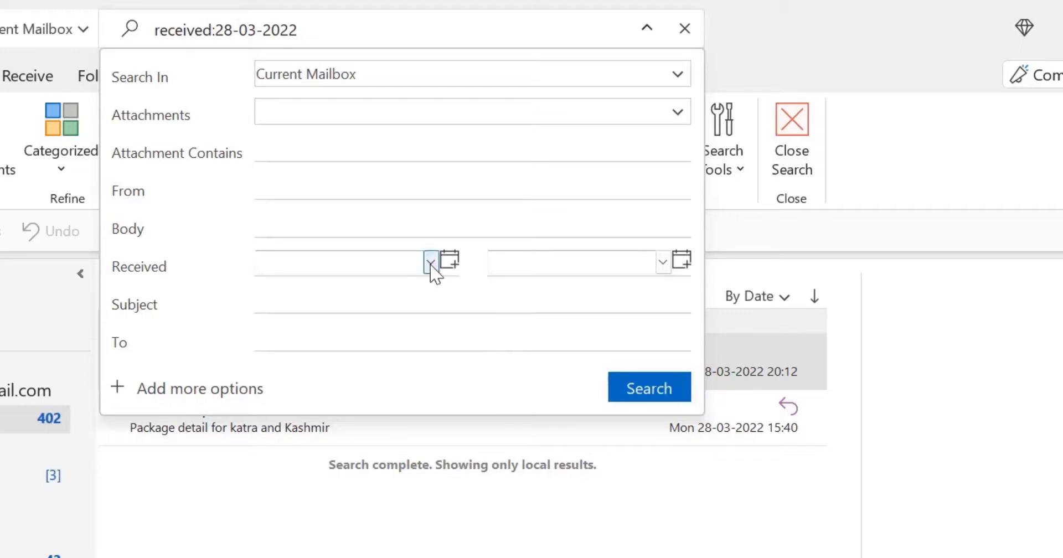
click(431, 262)
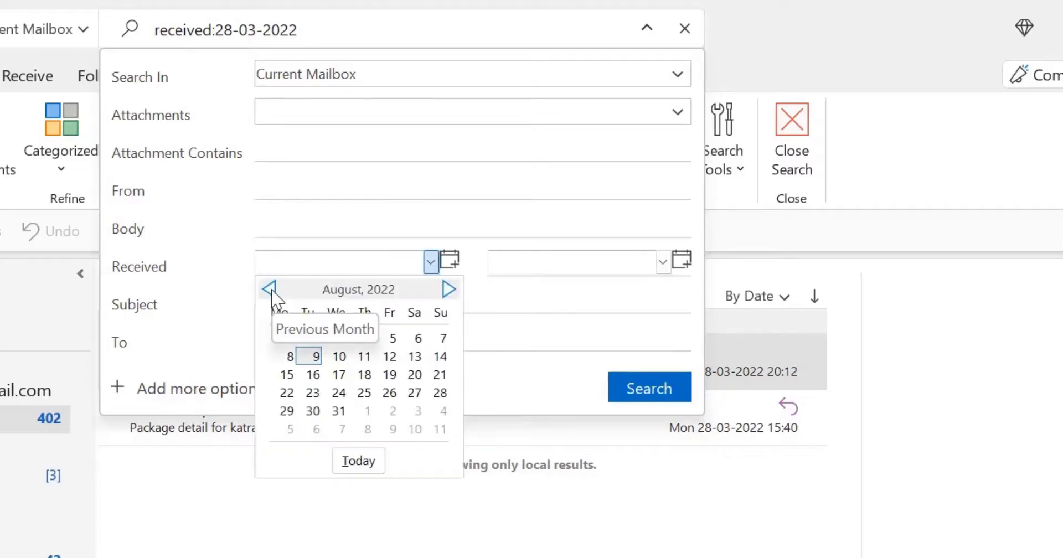
click(269, 289)
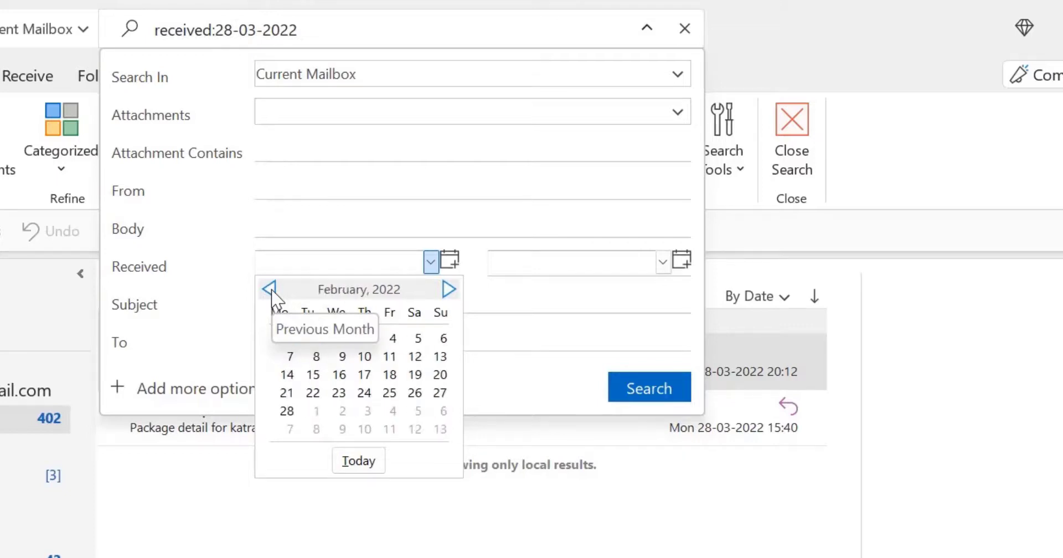
click(269, 290)
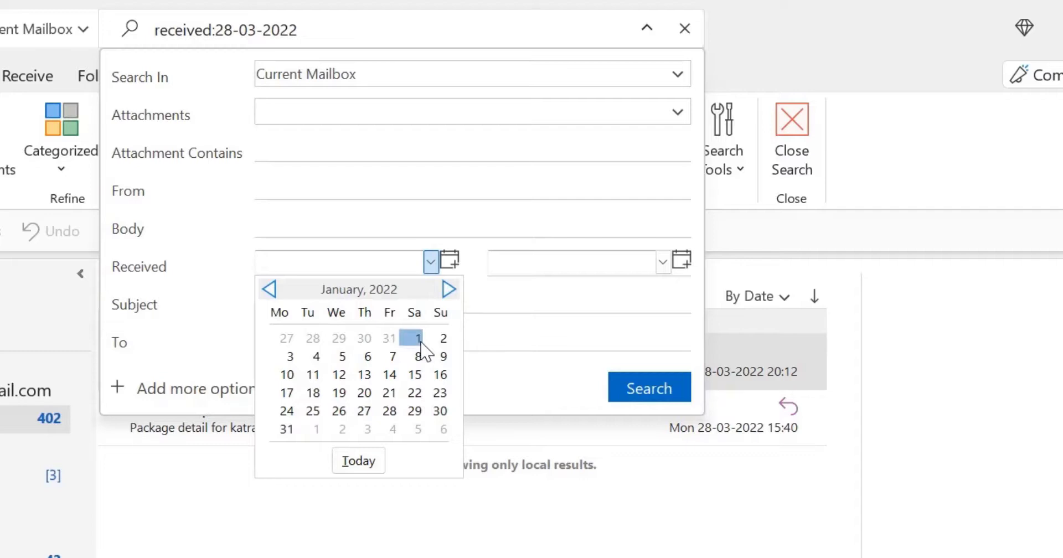
click(417, 337)
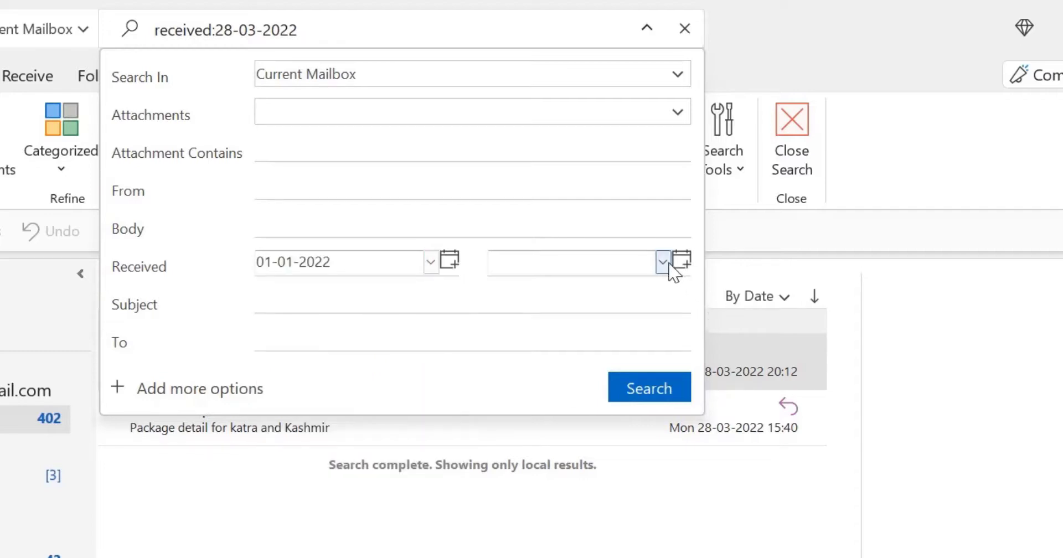
click(662, 262)
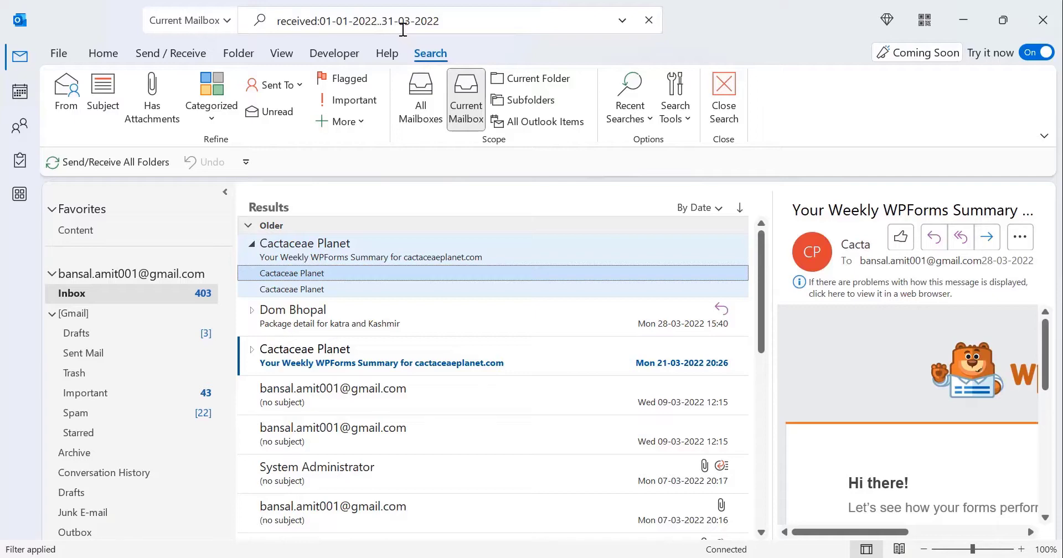
mouse_move(491, 356)
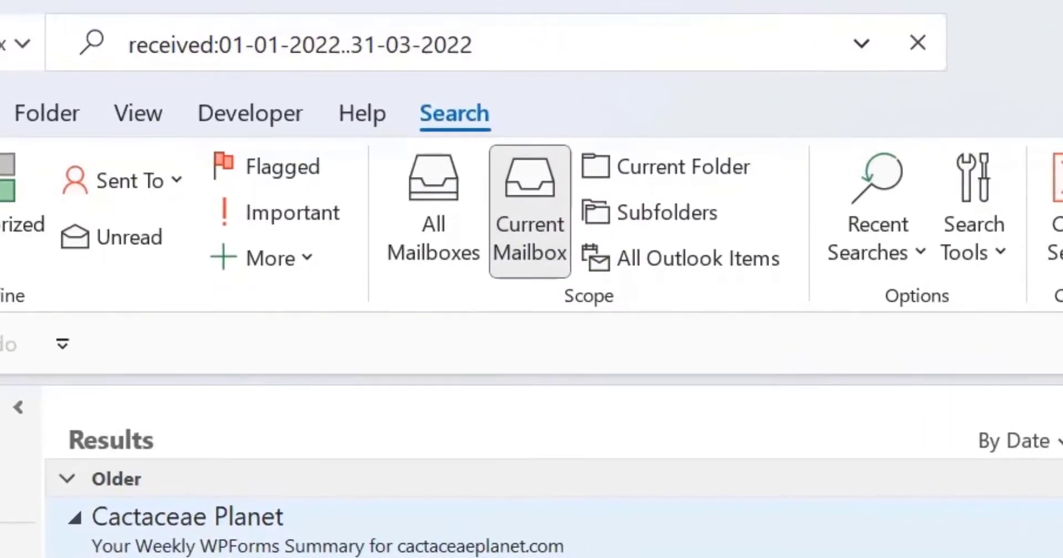
- Review the 01-01-2022 to 31-03-2022 results and Advanced Search form, then close the search
click(298, 43)
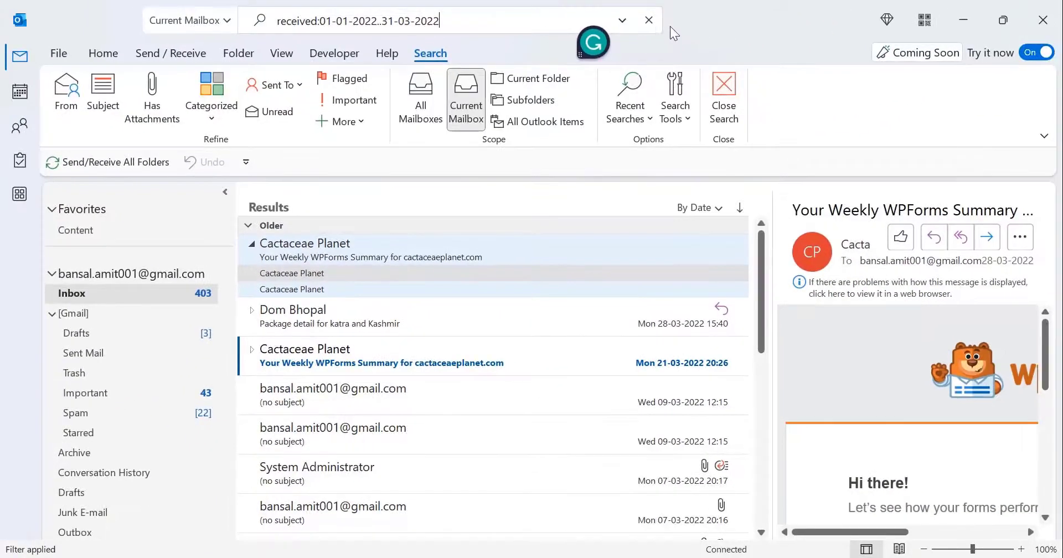
click(621, 20)
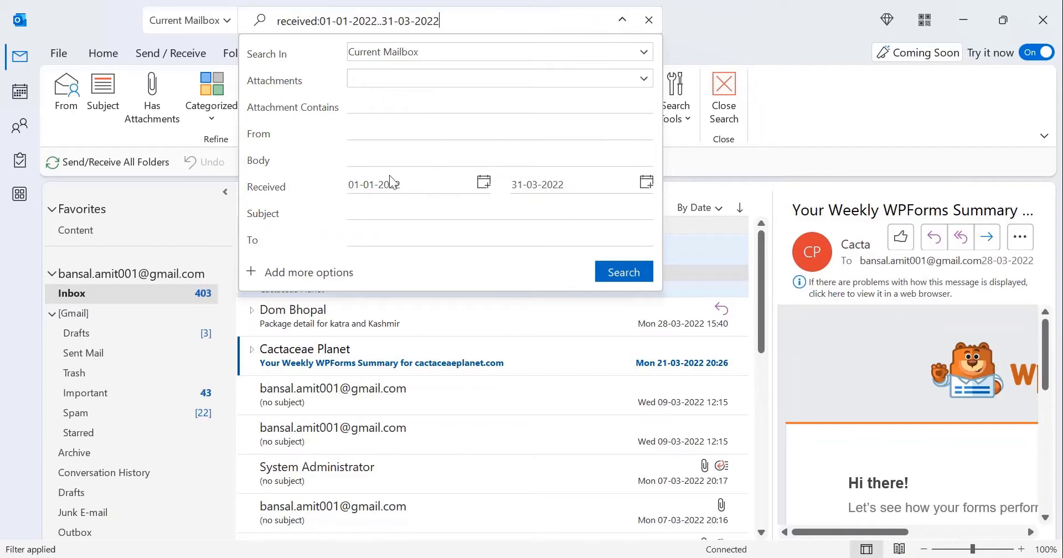
click(622, 272)
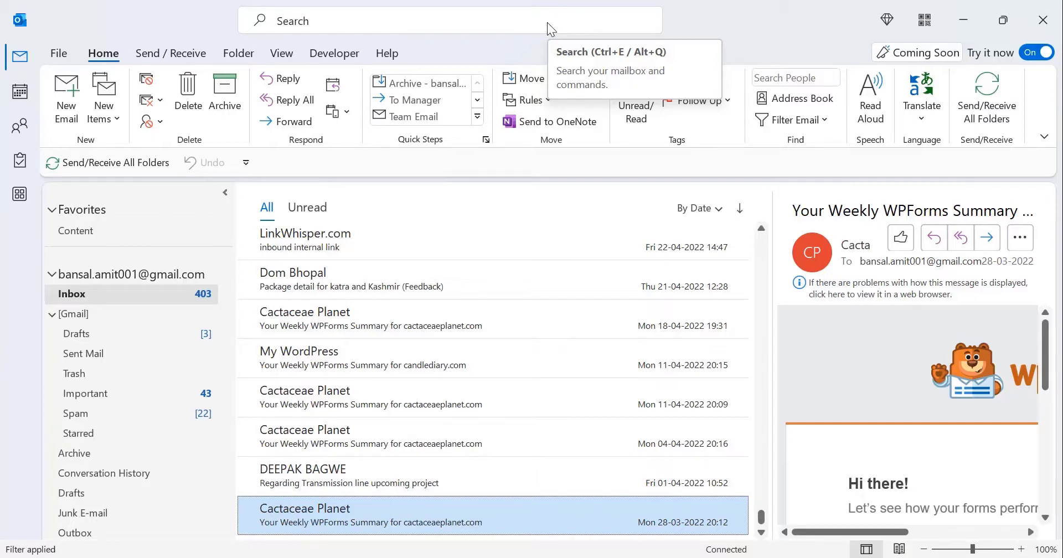
mouse_move(571, 41)
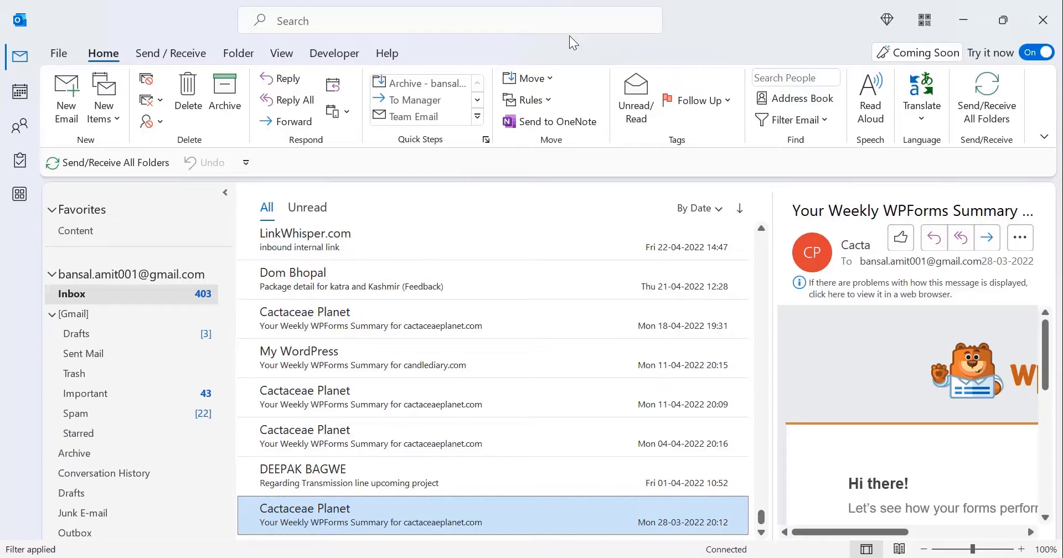
- Run the query received:28-03-2022..02-04-2022
text(received:)
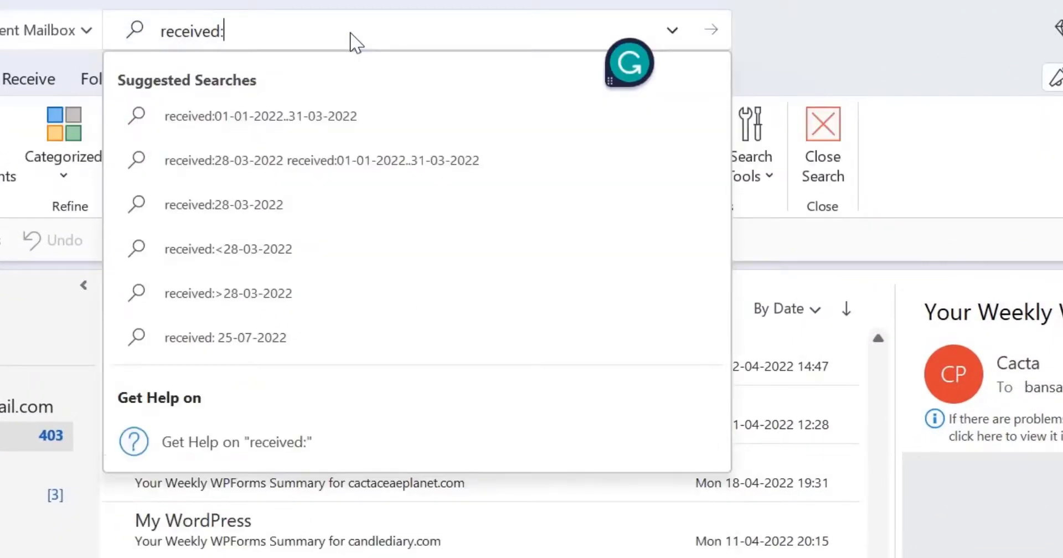
text(28-03-2022..)
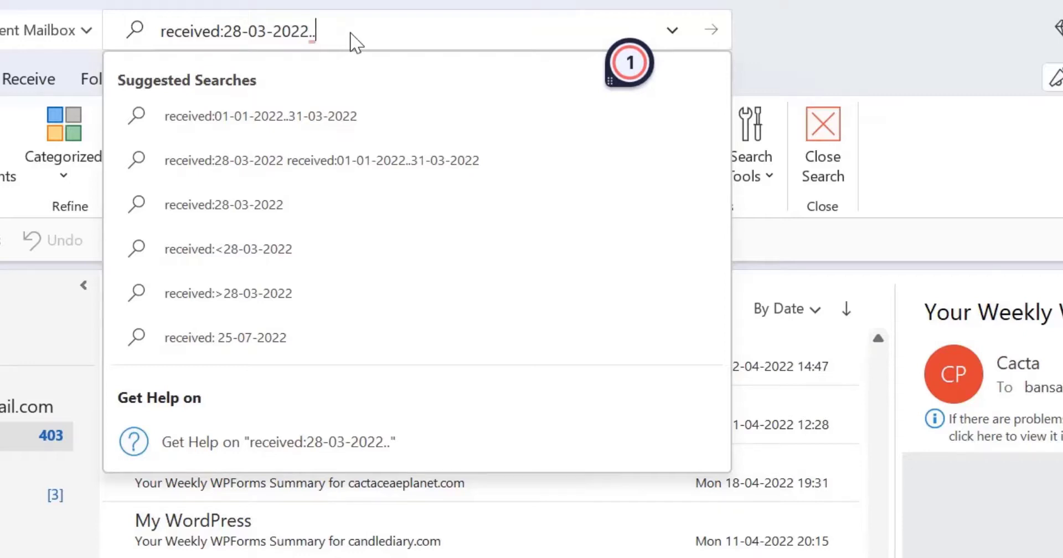
text(02-04)
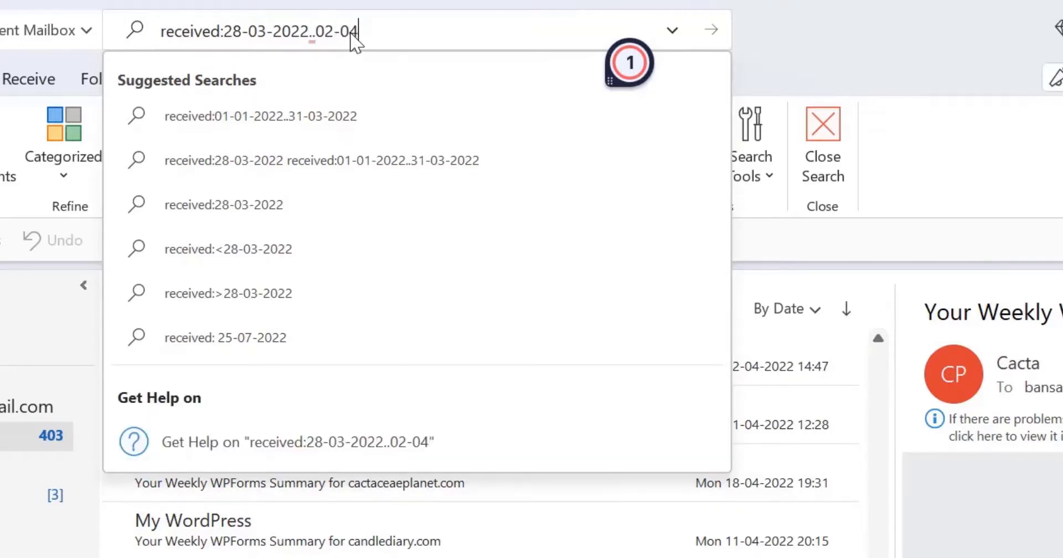
text(2022)
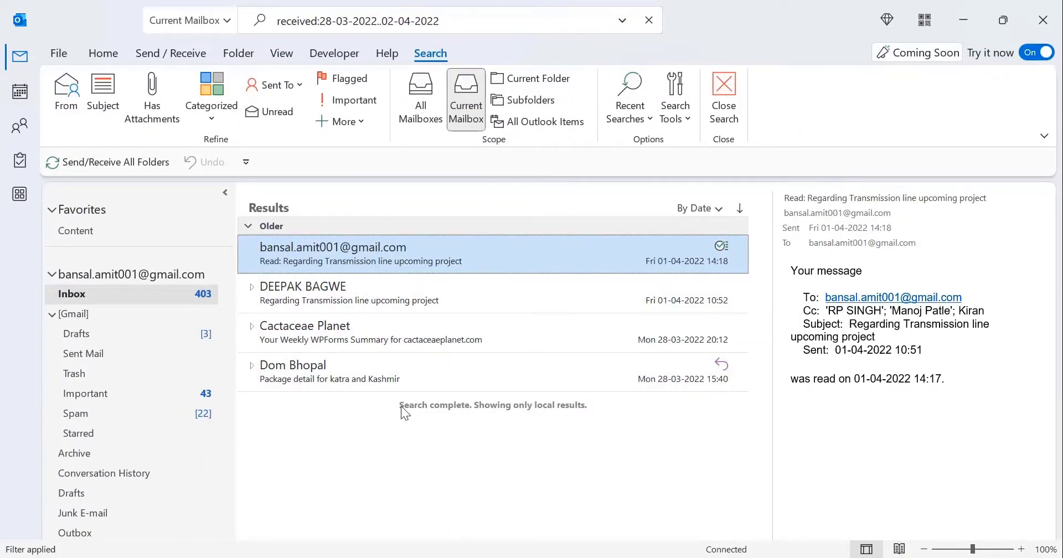
mouse_move(439, 21)
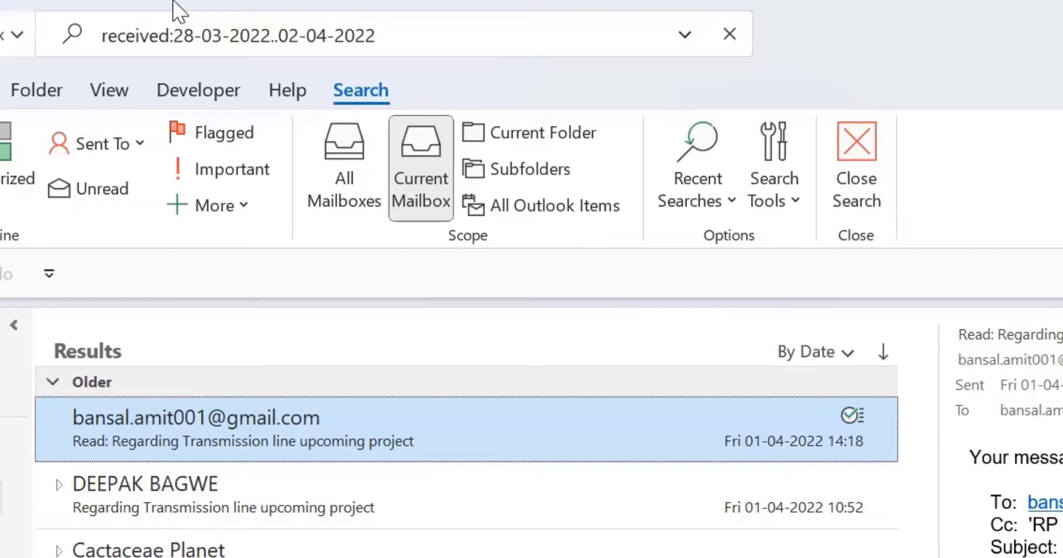
- Edit the query to received:<28-03-2022 and browse the earlier results
double_click(322, 35)
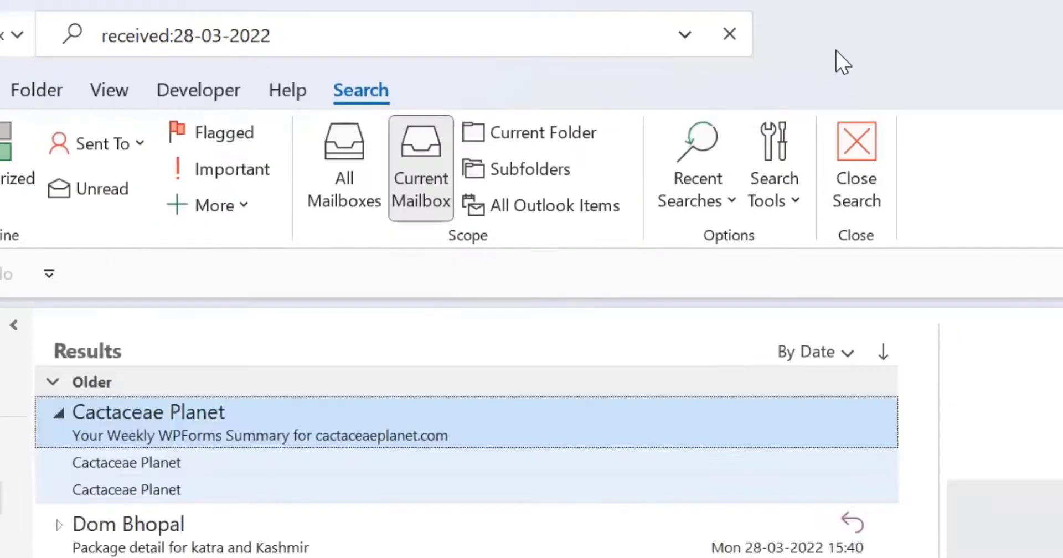
click(127, 462)
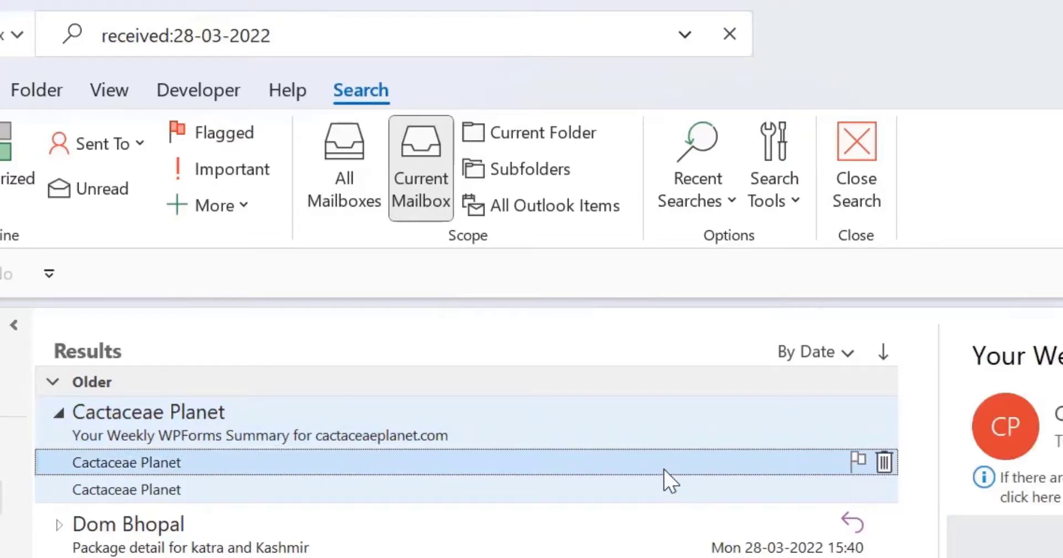
mouse_move(661, 481)
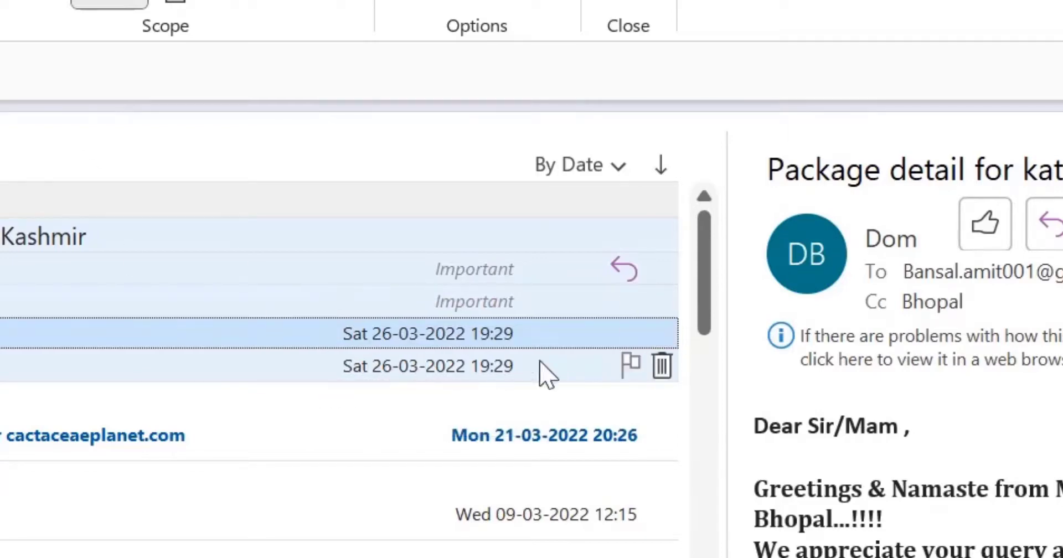
scroll(down, 3)
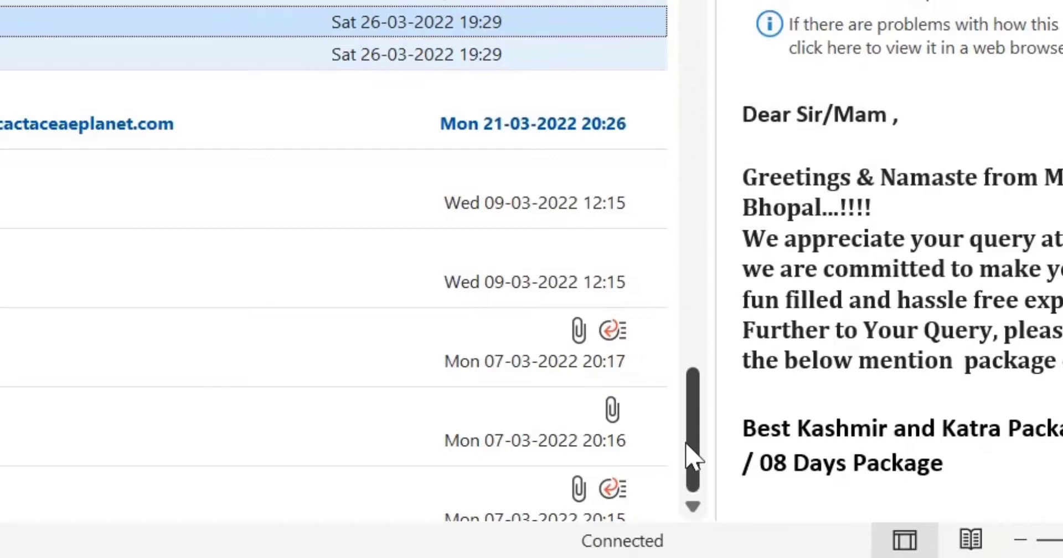
scroll(down, 3)
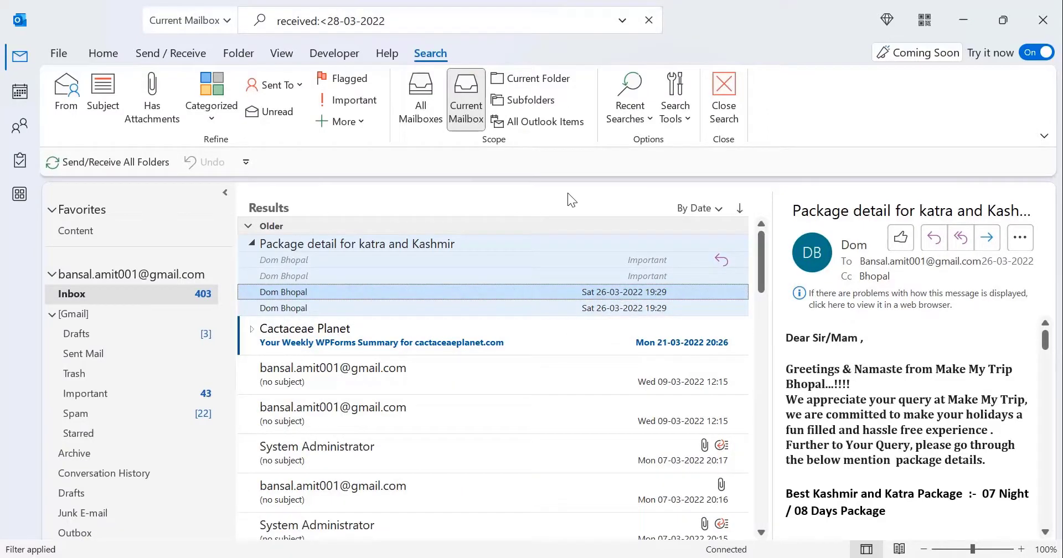
mouse_move(553, 226)
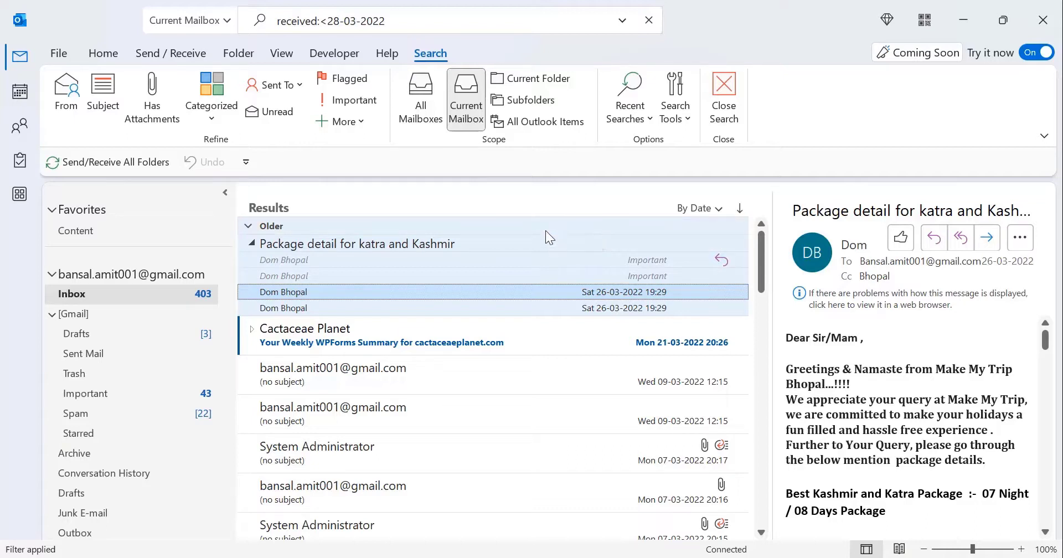
mouse_move(549, 238)
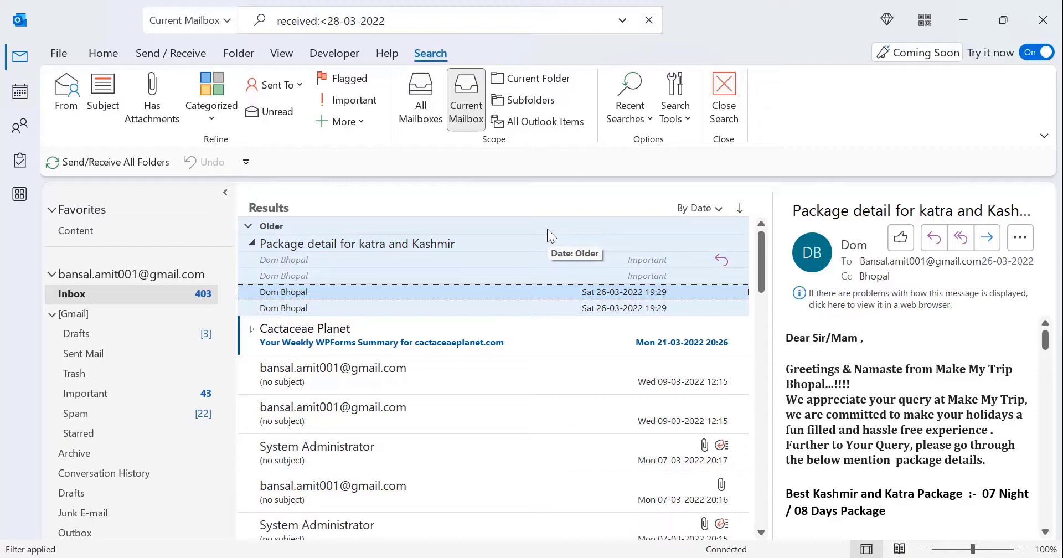
mouse_move(508, 187)
text(=)
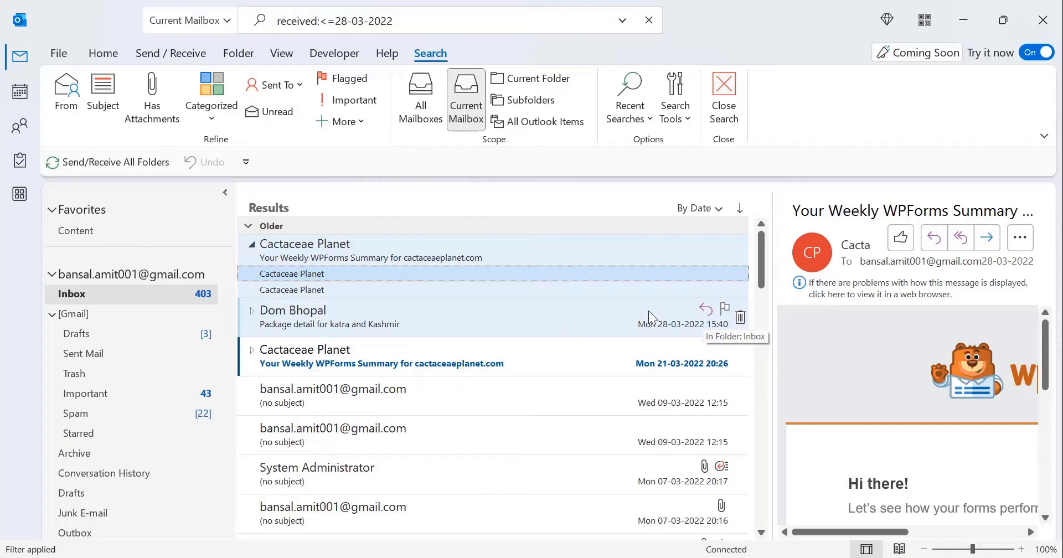
mouse_move(524, 11)
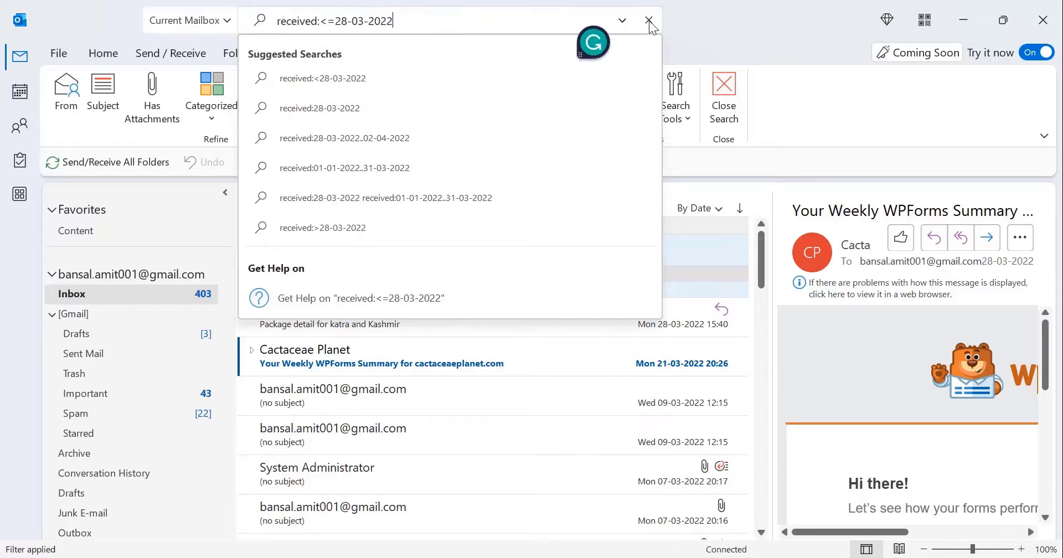
- Clear the date search and open the Advanced Find window for the Inbox
click(647, 21)
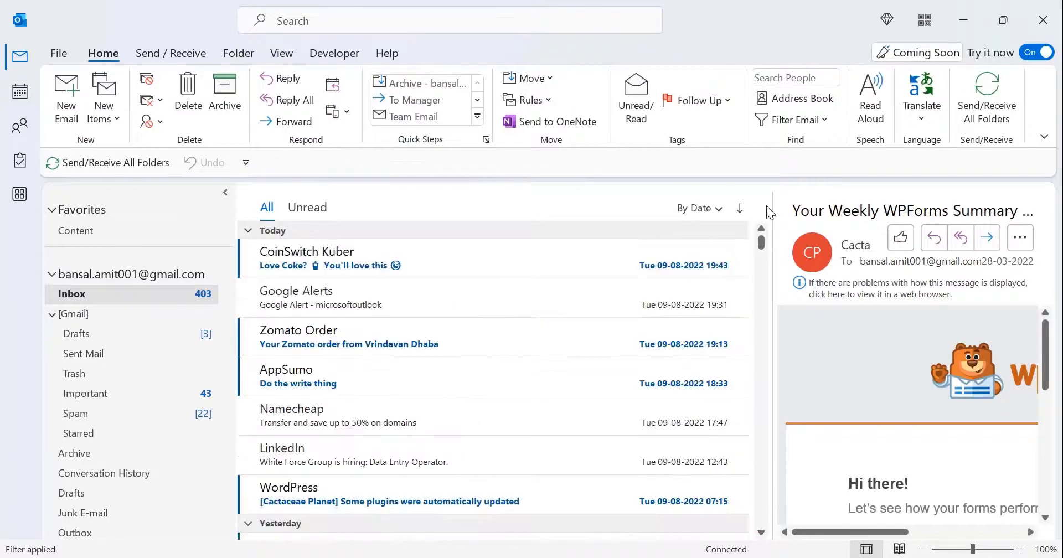
click(447, 20)
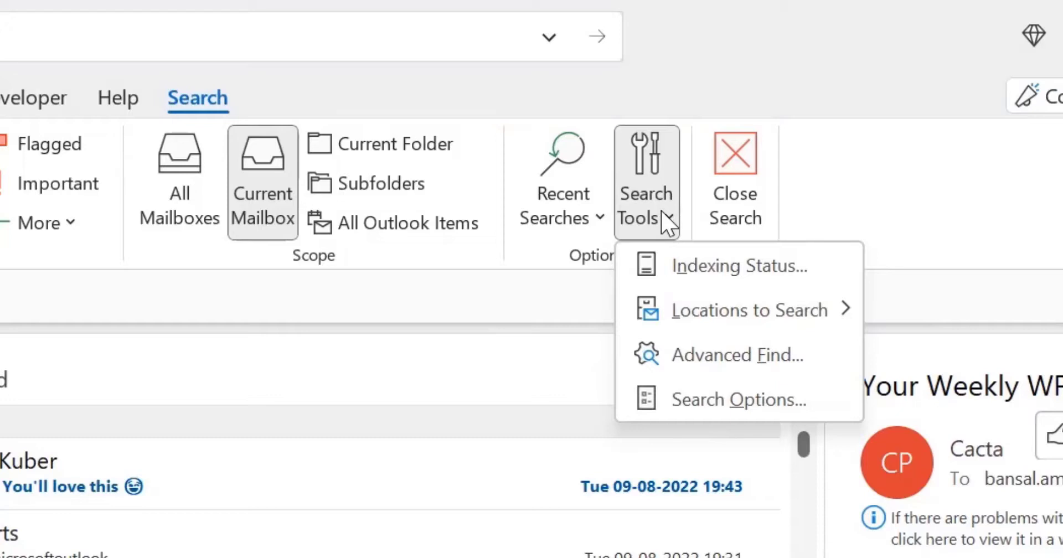
mouse_move(770, 438)
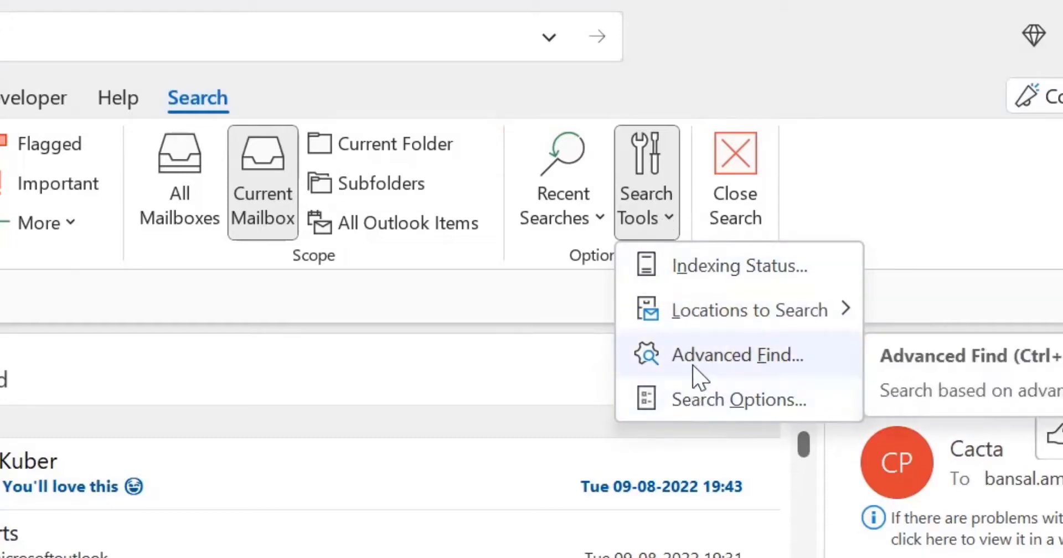
click(737, 355)
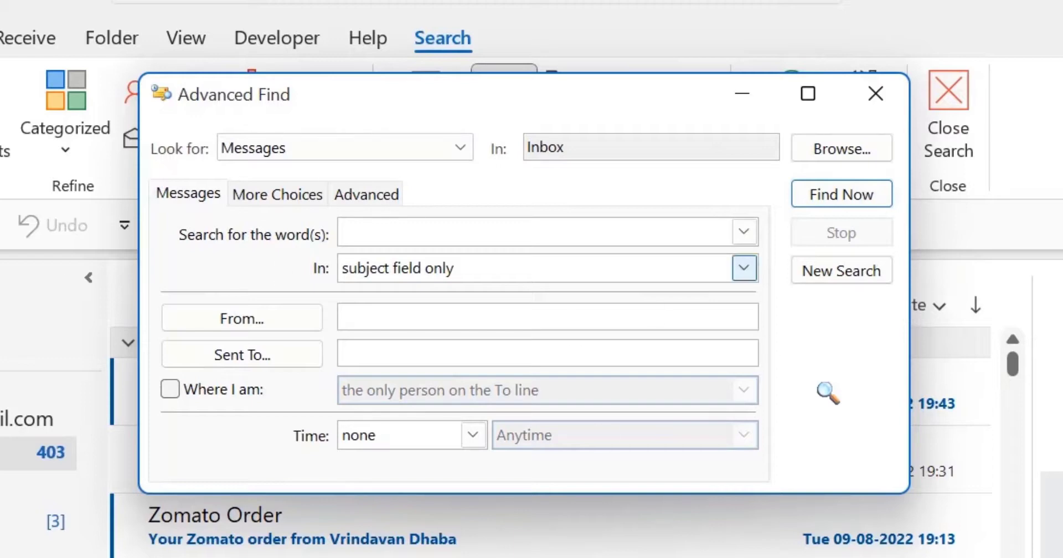
- On Advanced Find's Advanced tab, choose Received from All Mail fields as the criterion field
click(535, 231)
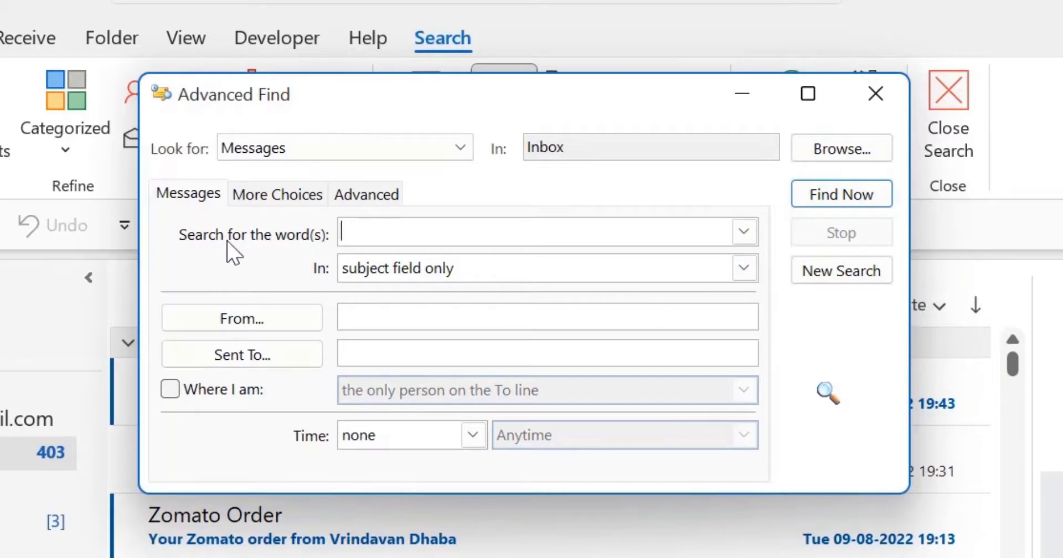
mouse_move(359, 203)
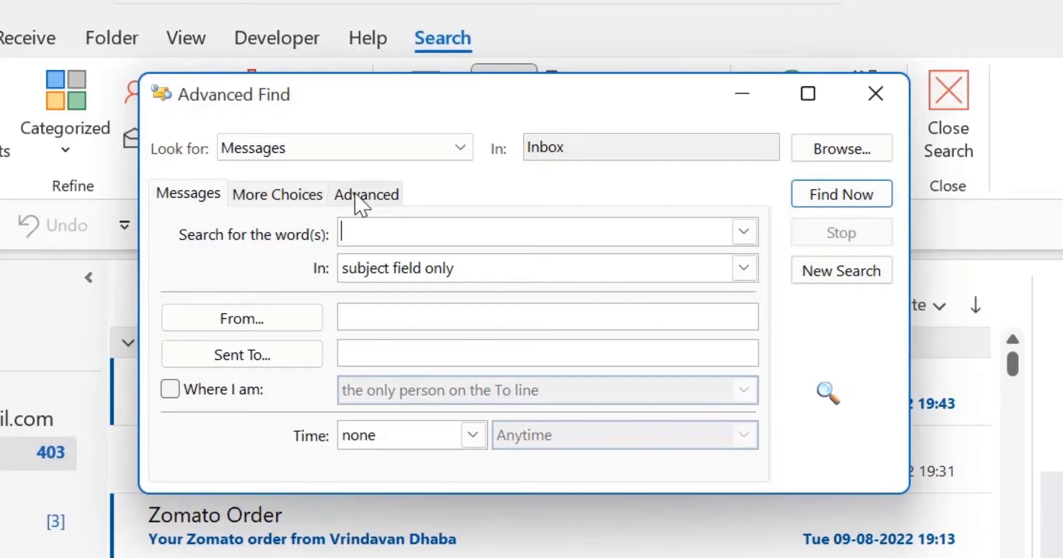
click(365, 193)
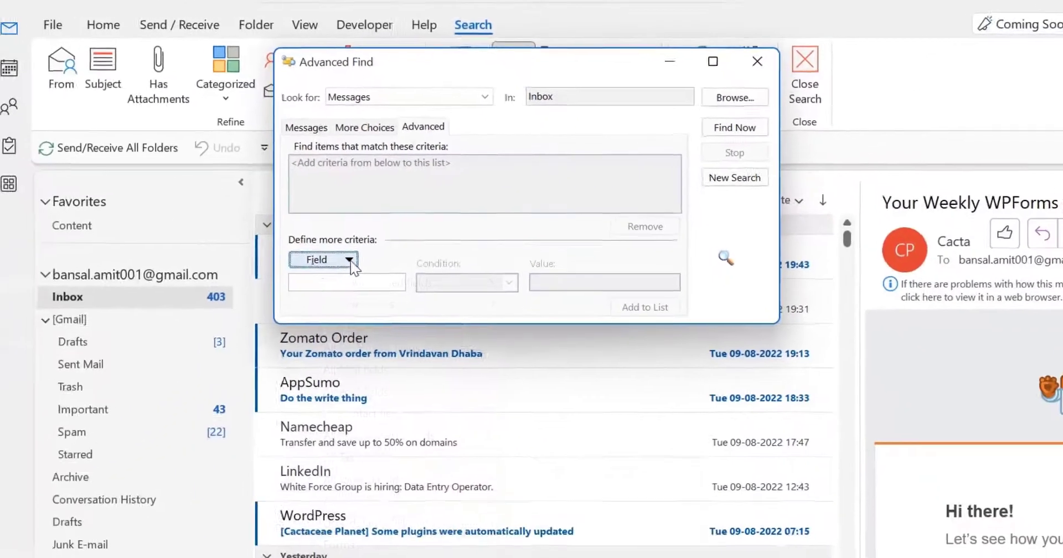
click(322, 259)
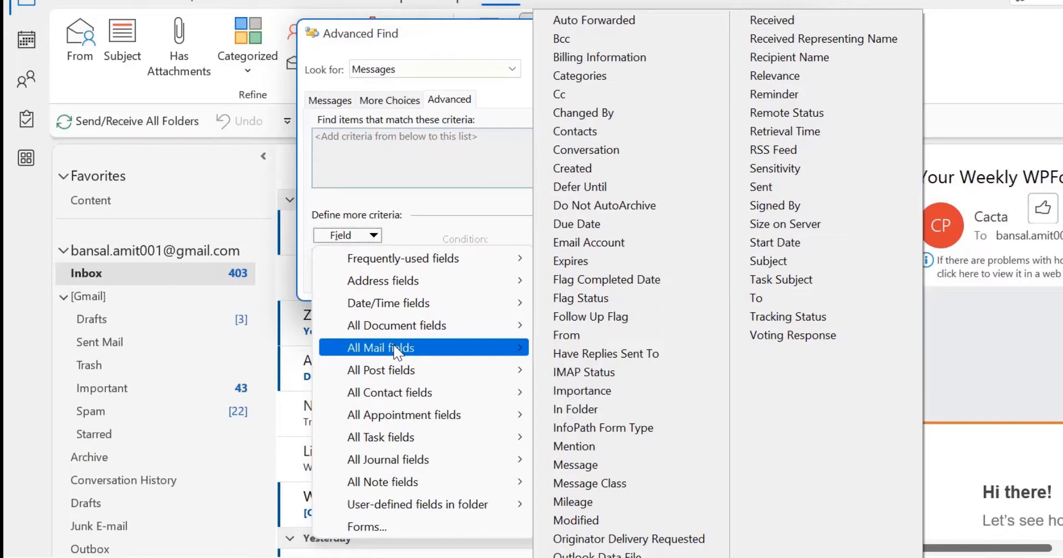
mouse_move(462, 358)
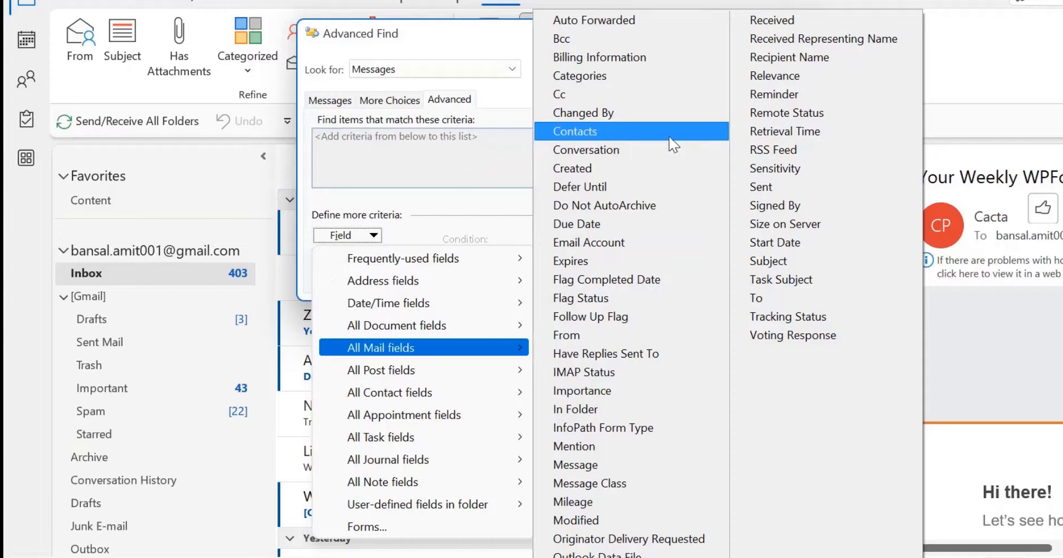
click(770, 20)
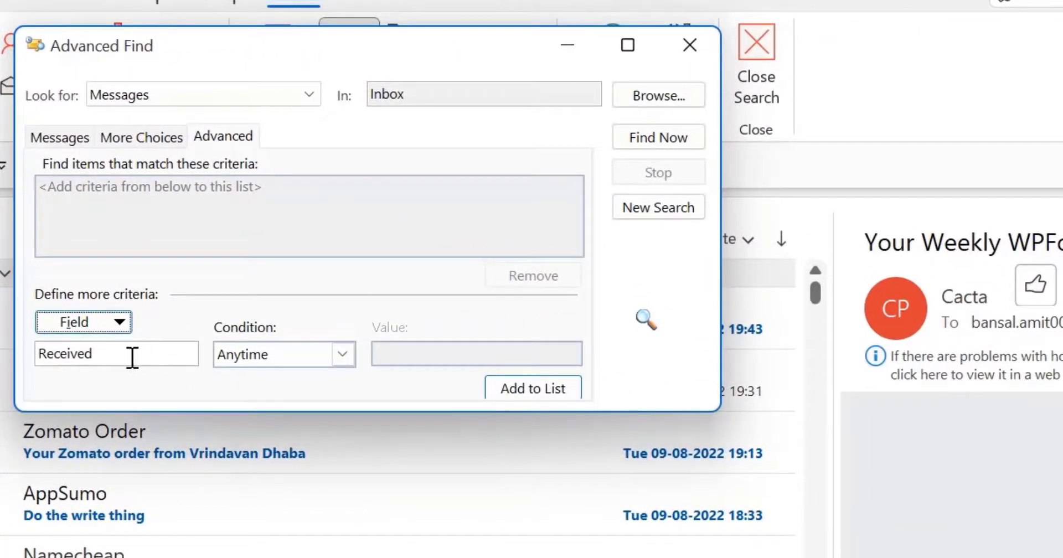
mouse_move(291, 337)
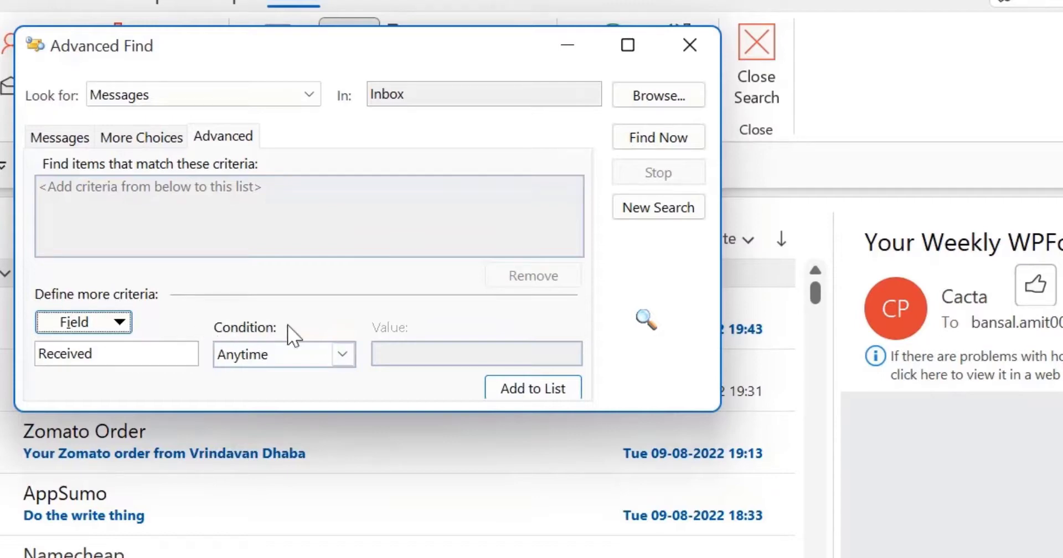
- Add the criterion 'Received in the last 7 days' to the Advanced Find list
click(342, 353)
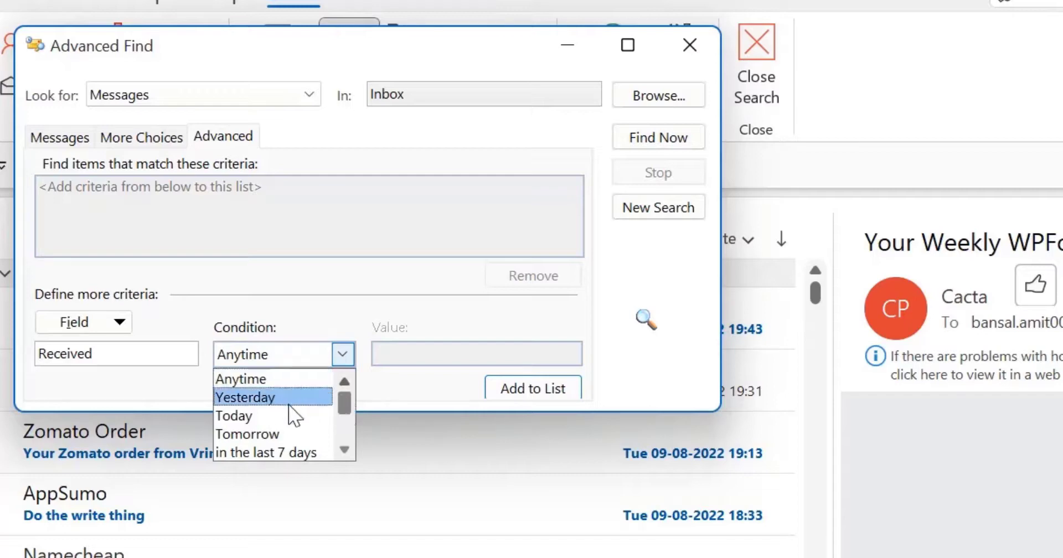
scroll(down, 3)
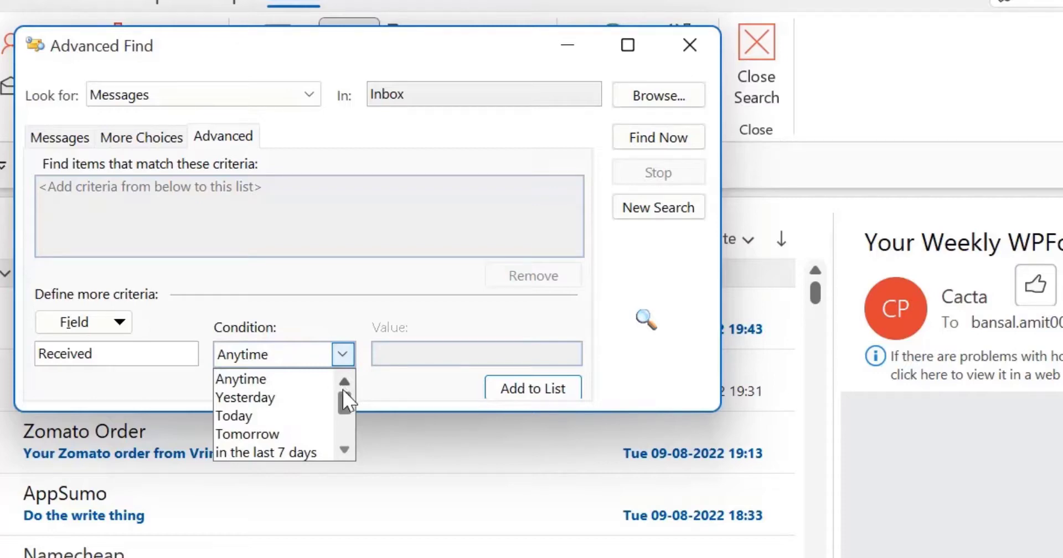
click(266, 452)
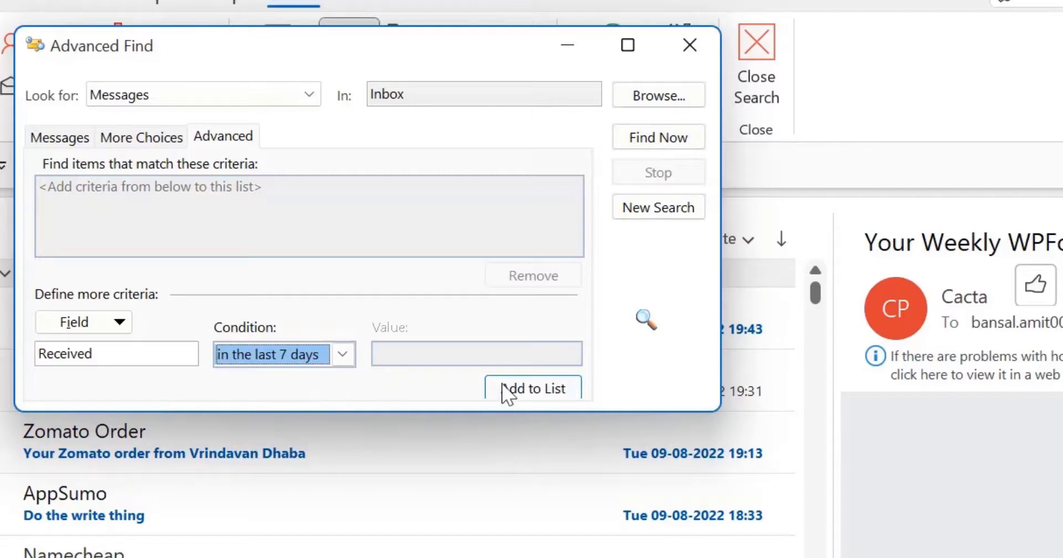
click(533, 388)
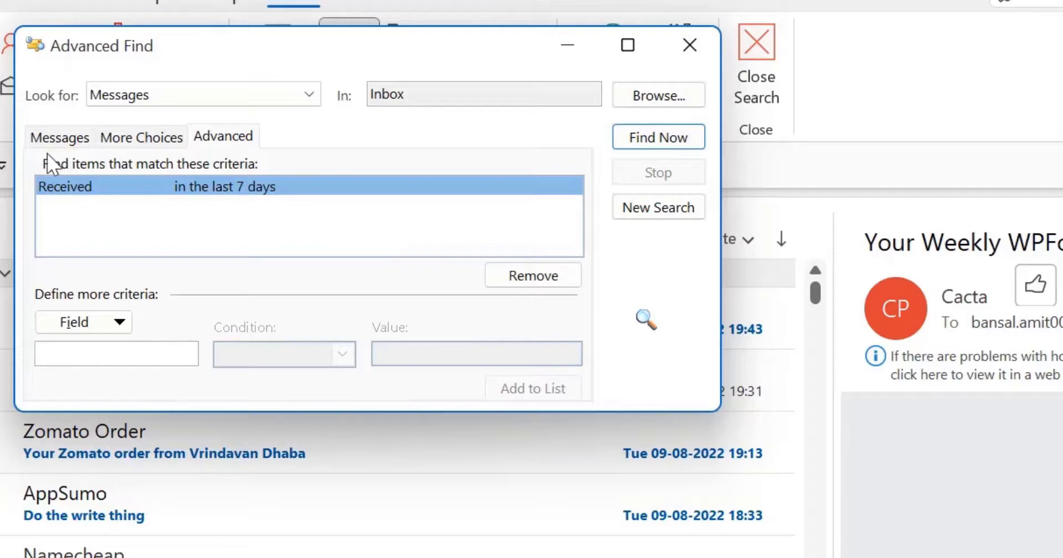
mouse_move(256, 178)
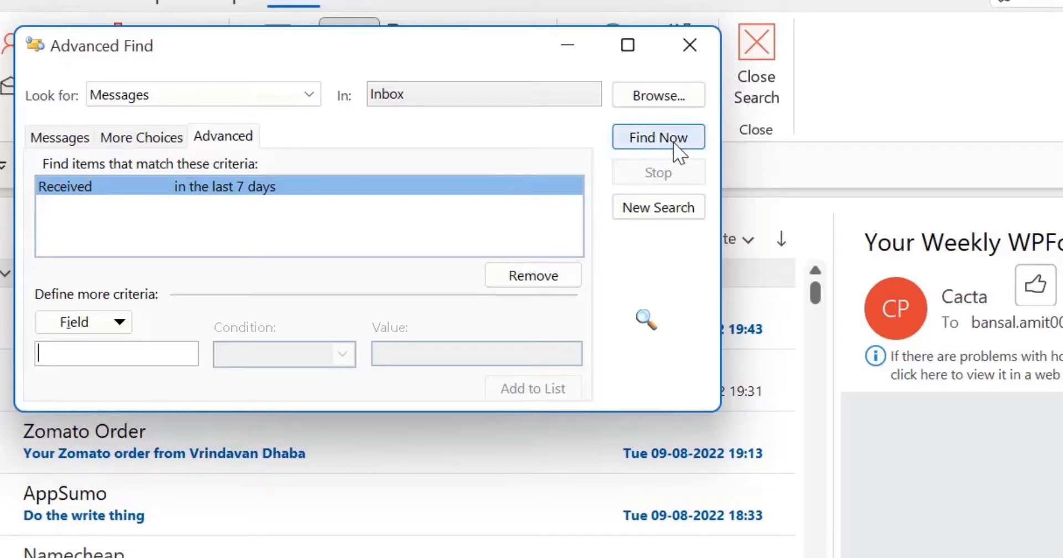
- Run the Advanced Find search and scroll through results dated 9 August back to 5 August
click(658, 137)
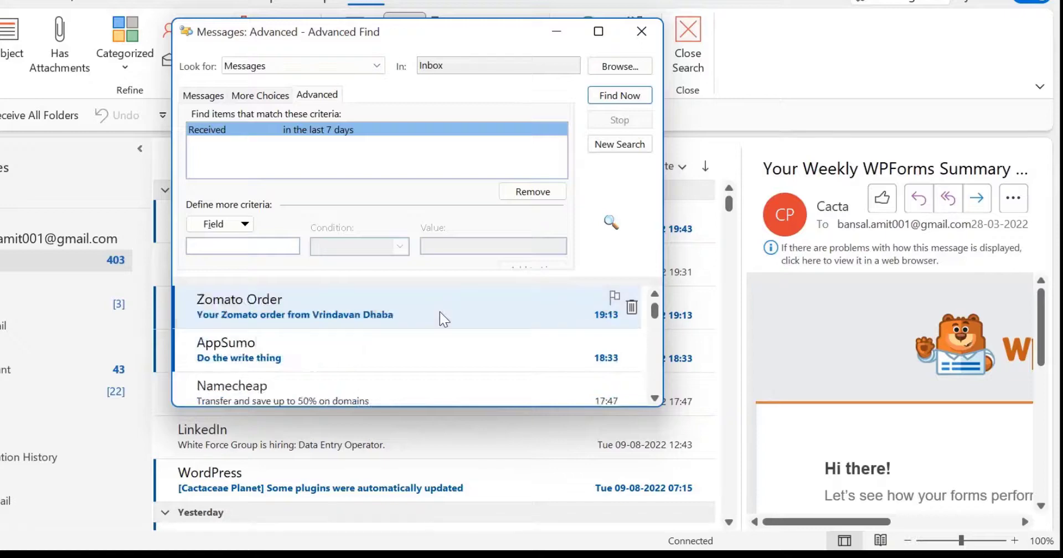
scroll(down, 3)
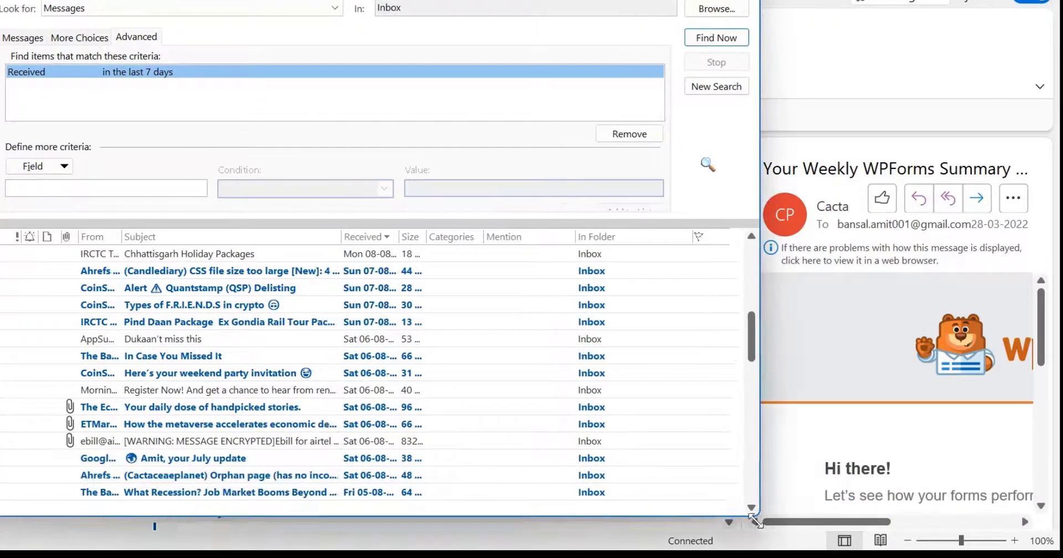
scroll(down, 3)
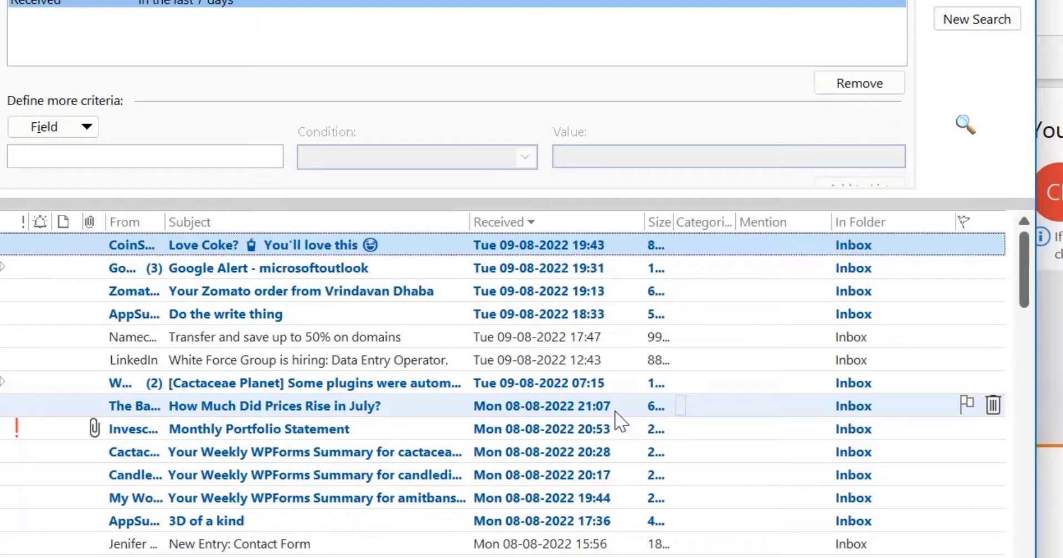
mouse_move(227, 22)
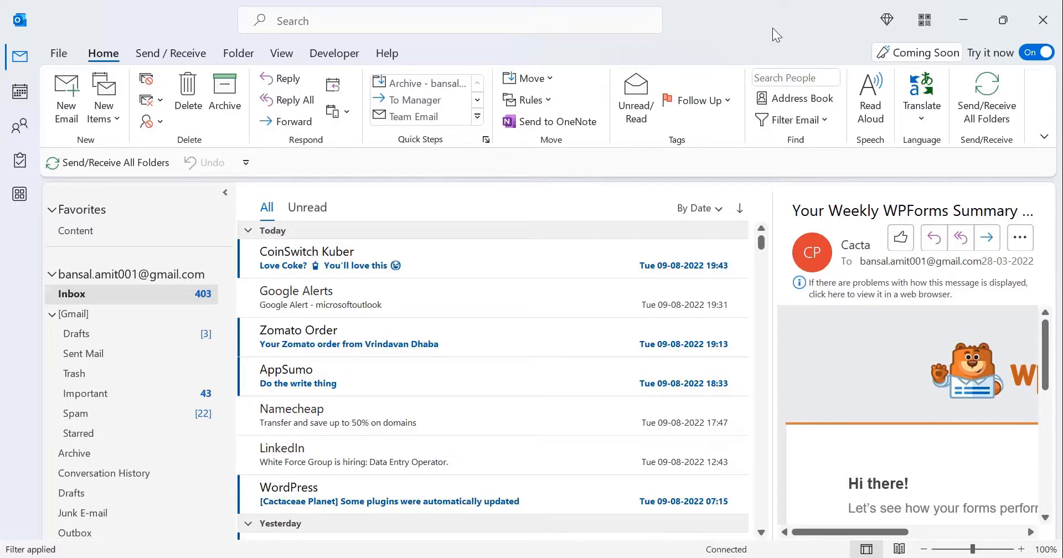
key(ctrl+shift+f)
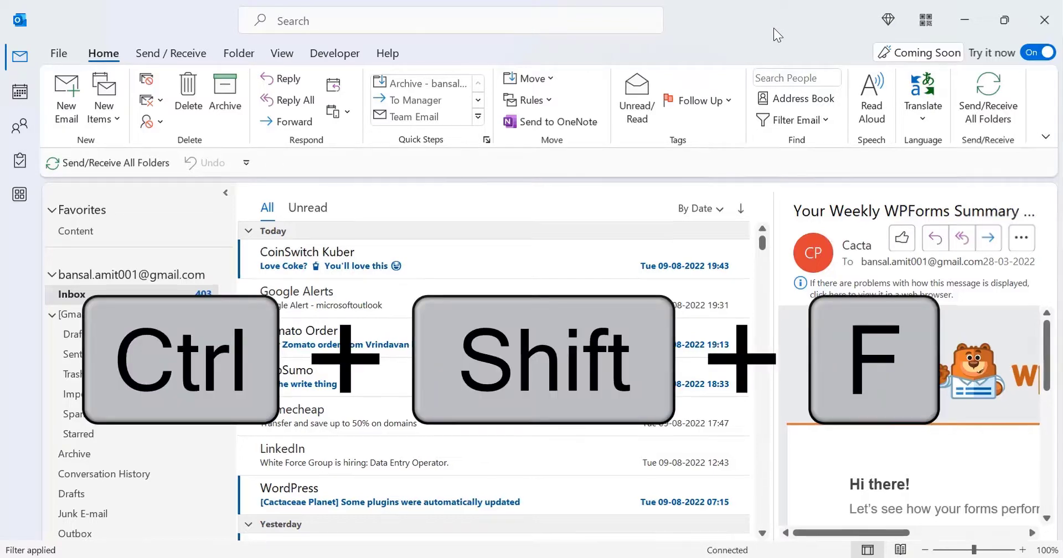
key(ctrl+shift+f)
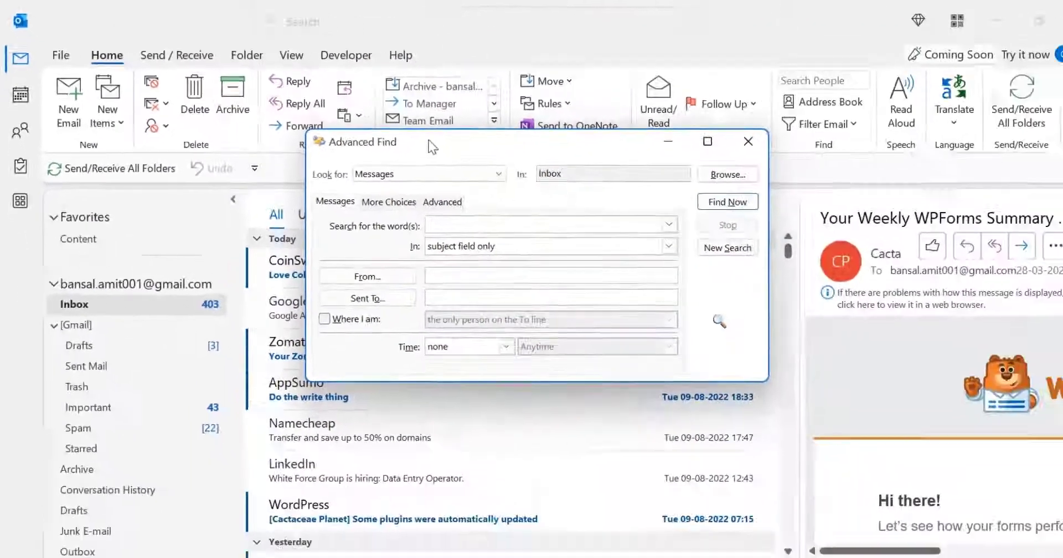
click(749, 142)
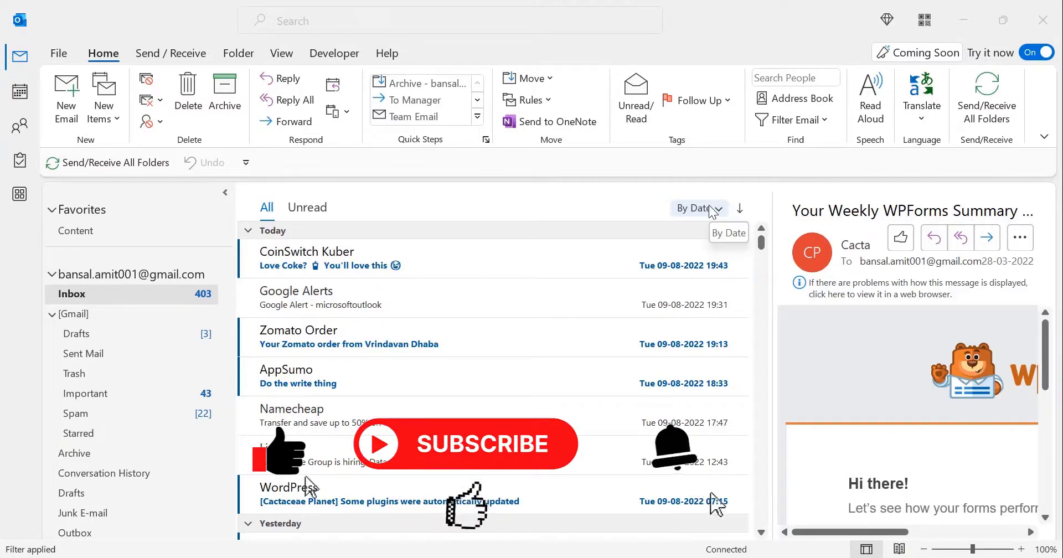
mouse_move(704, 488)
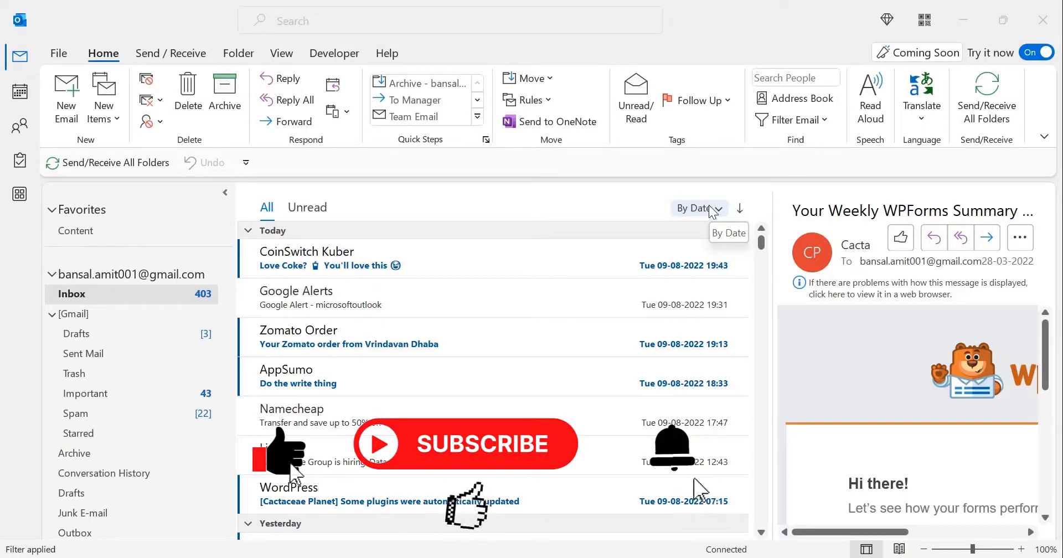